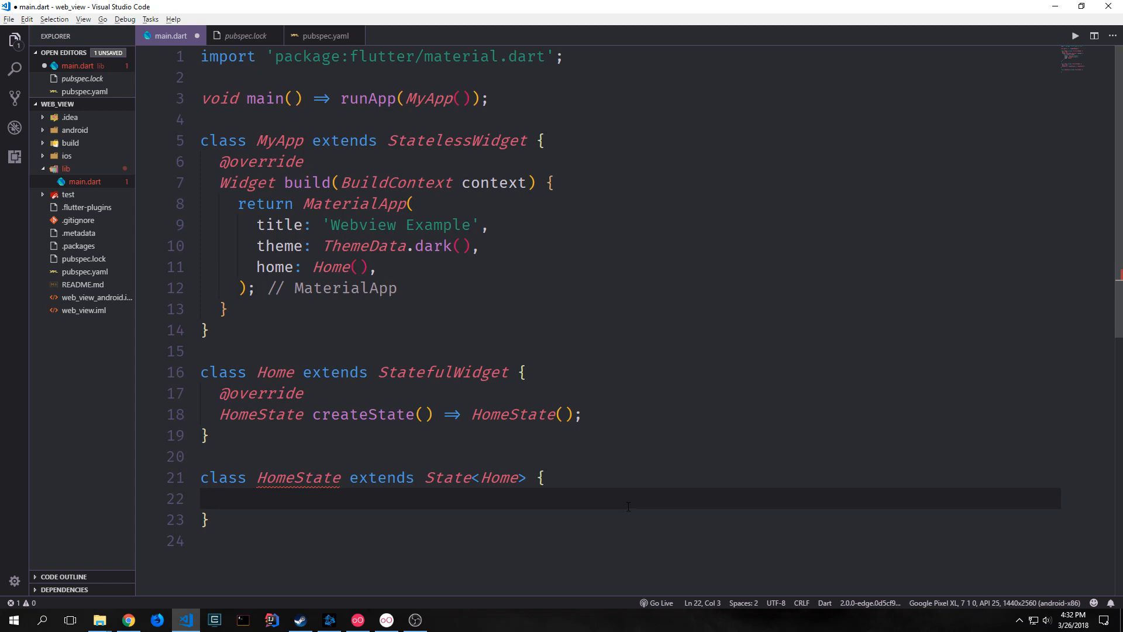
Walk through main.dart's existing code: ThemeData and the Home and HomeState classes.
click(222, 498)
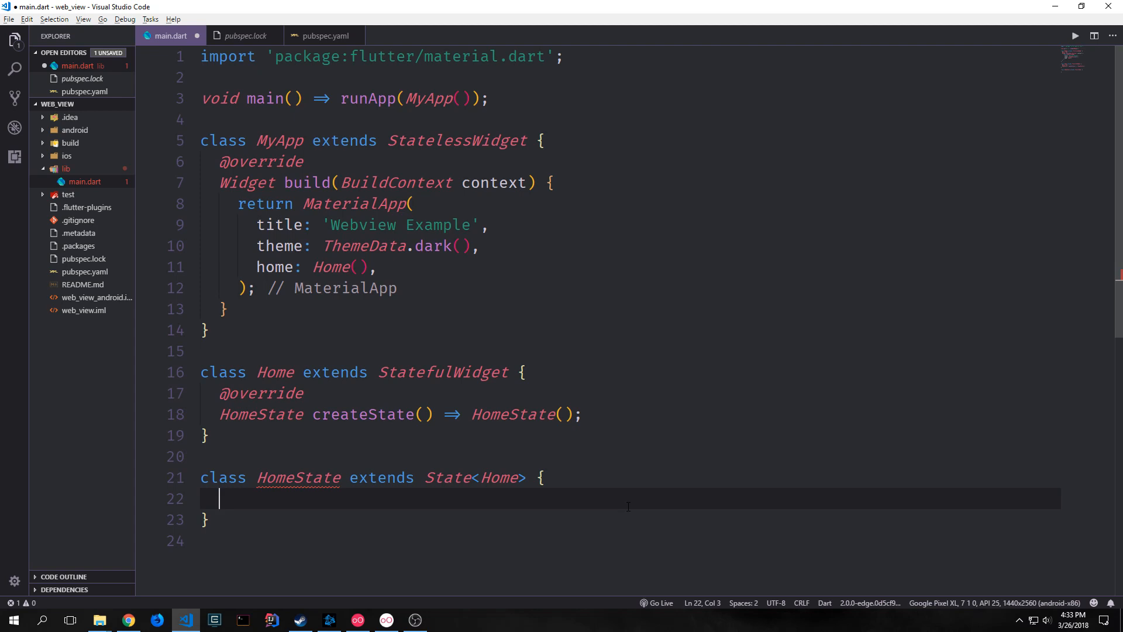
click(548, 182)
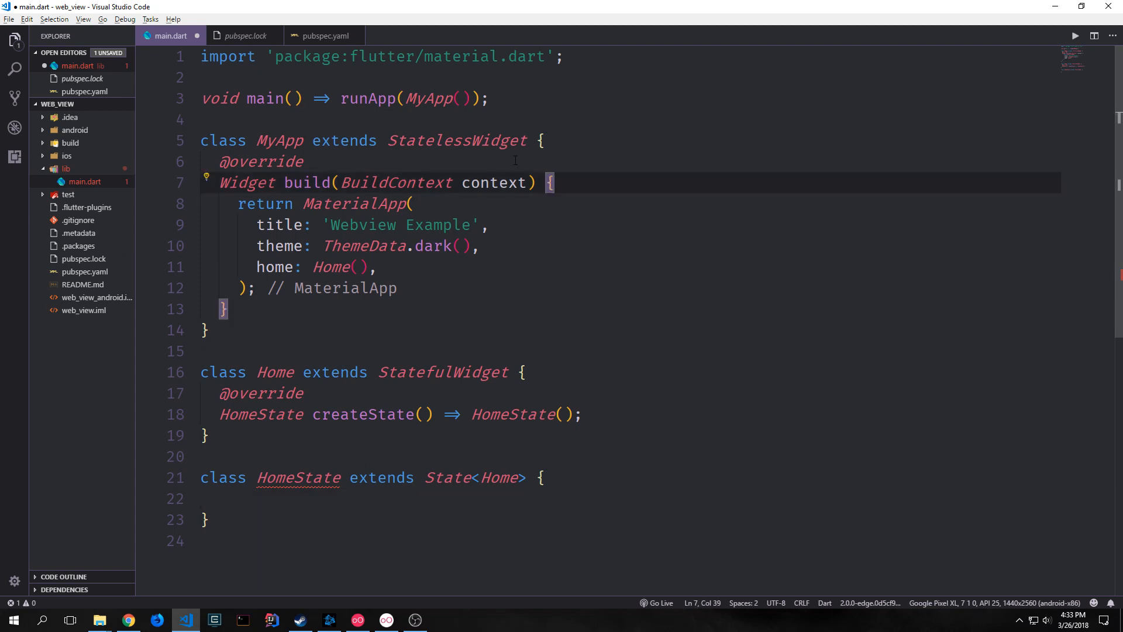
double_click(354, 204)
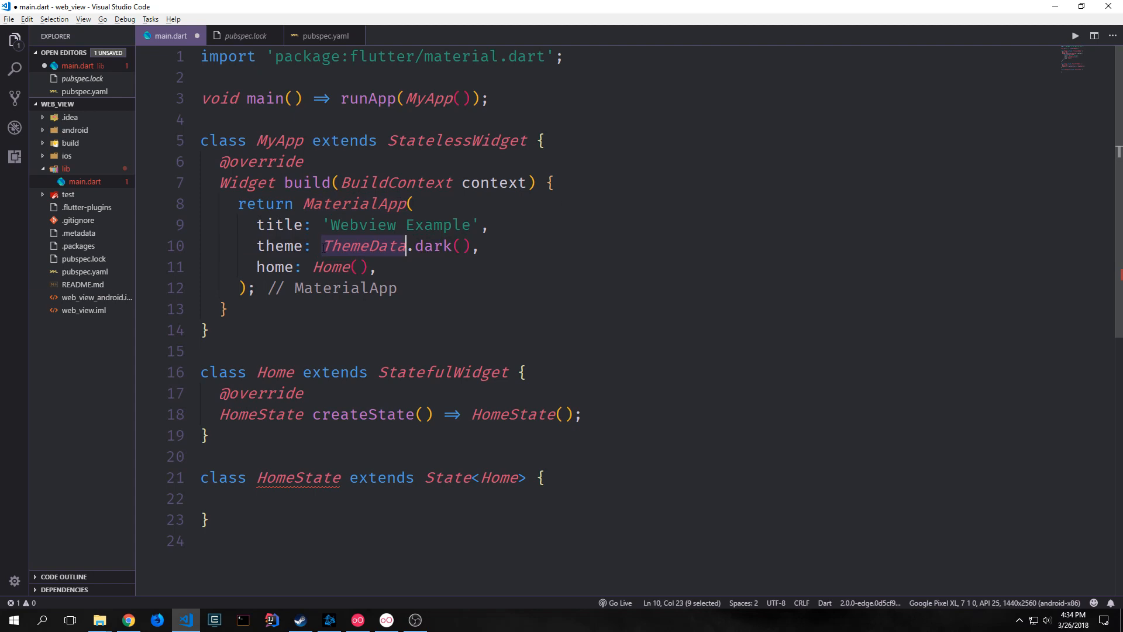
click(301, 267)
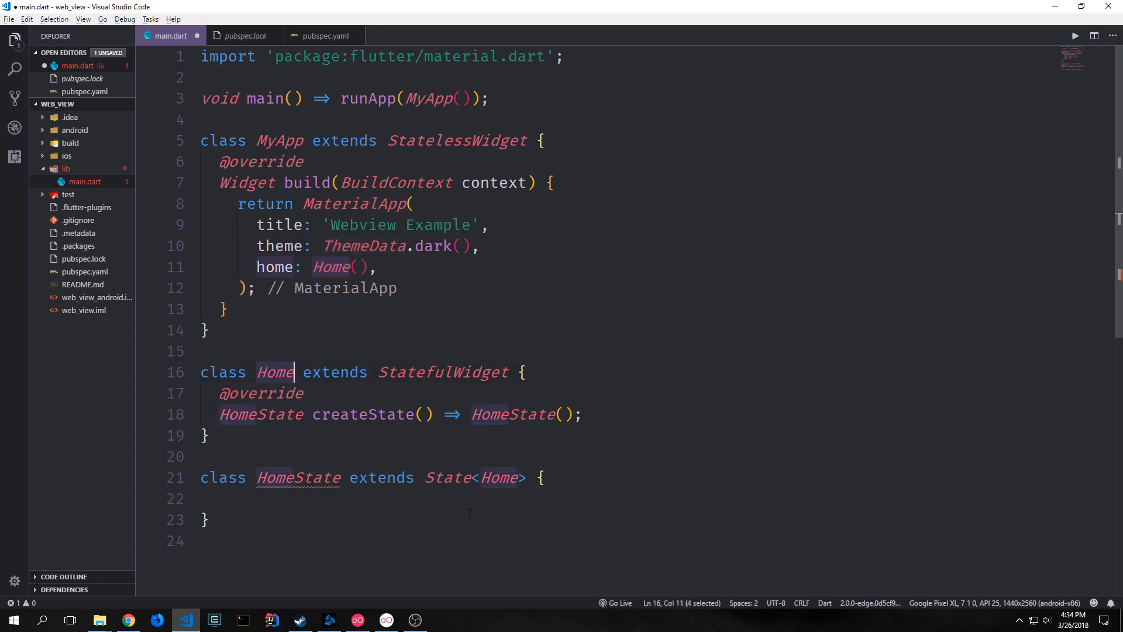
double_click(262, 415)
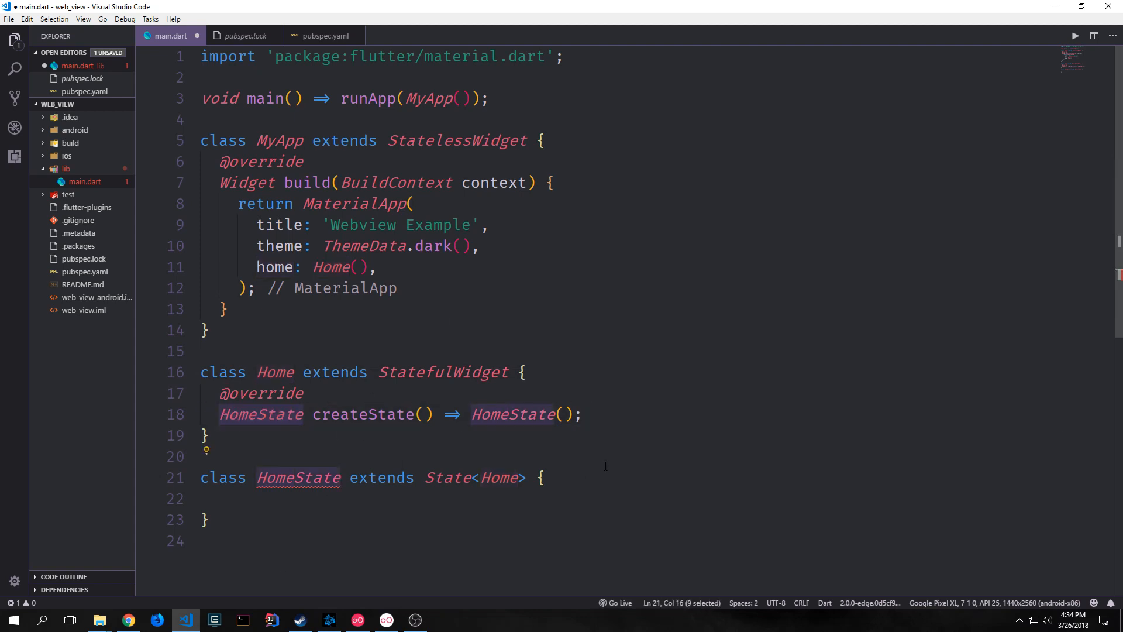
click(324, 35)
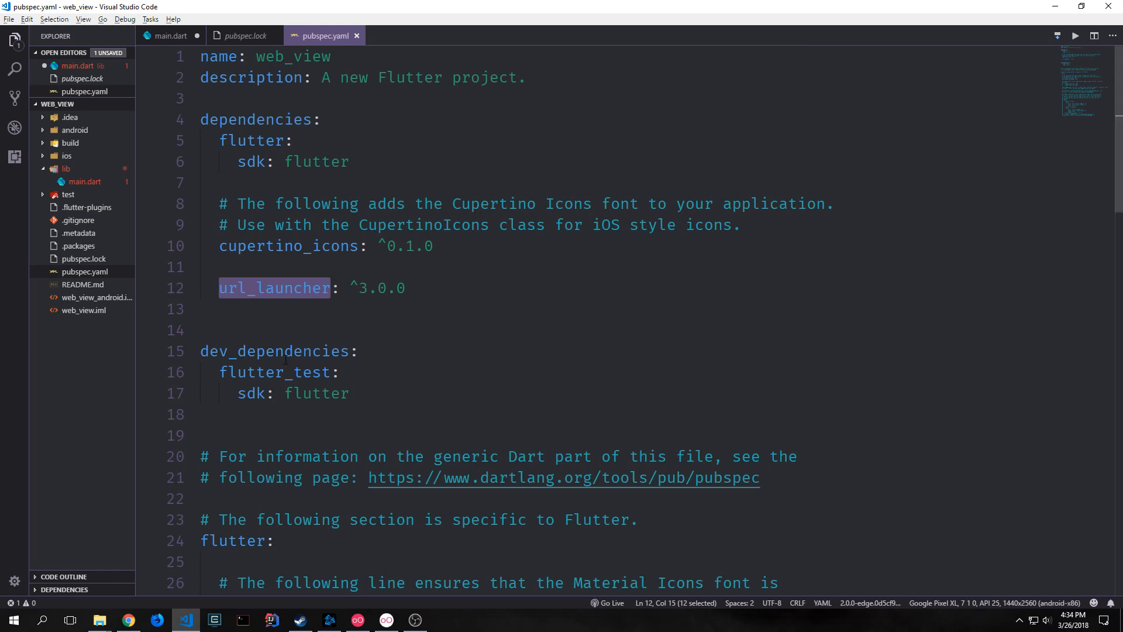
click(350, 288)
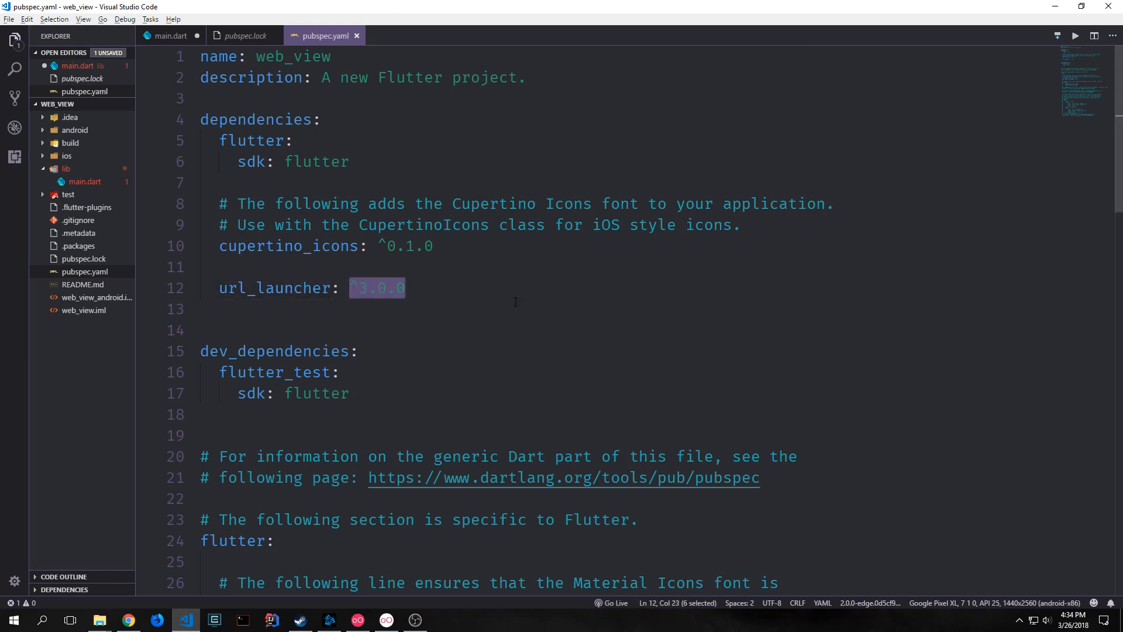
mouse_move(526, 290)
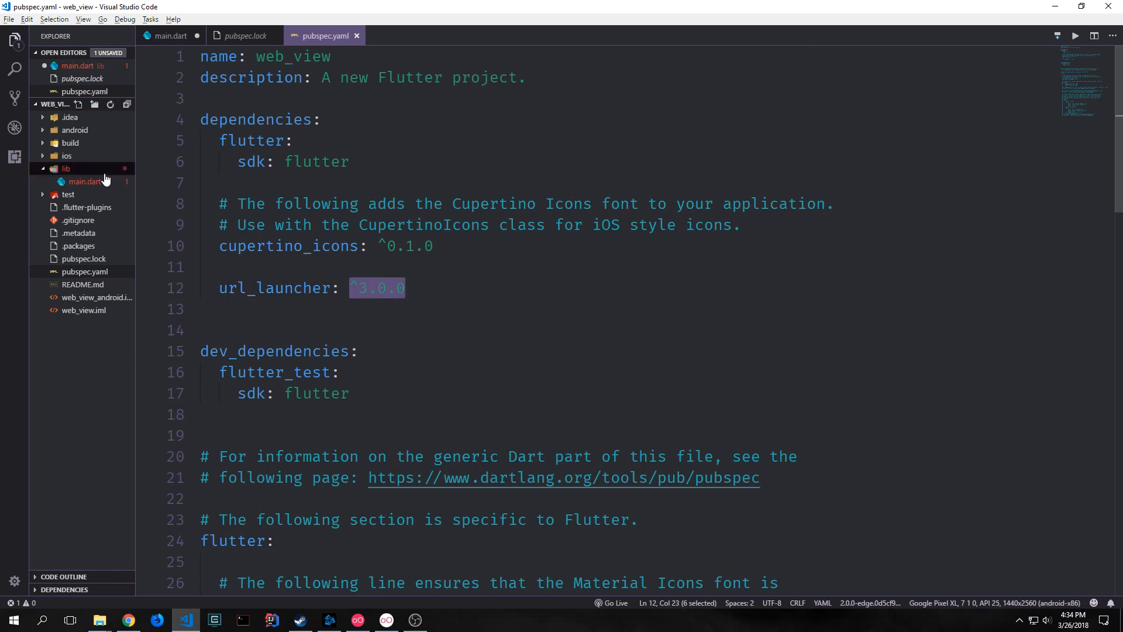
click(169, 35)
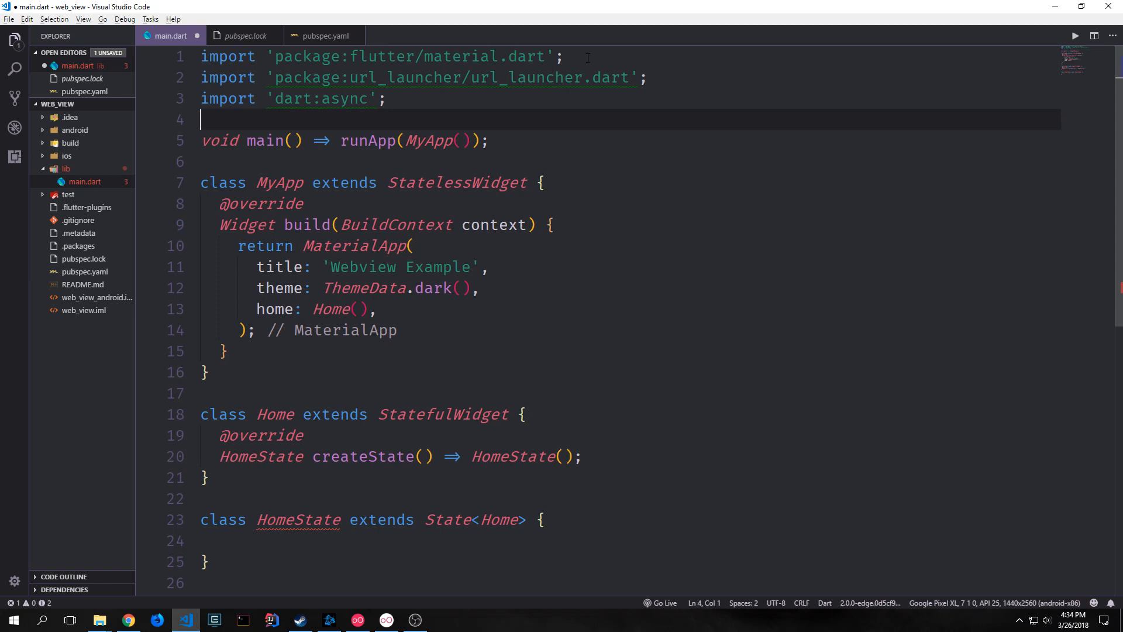
text(const URL = "https://steemit.com/";)
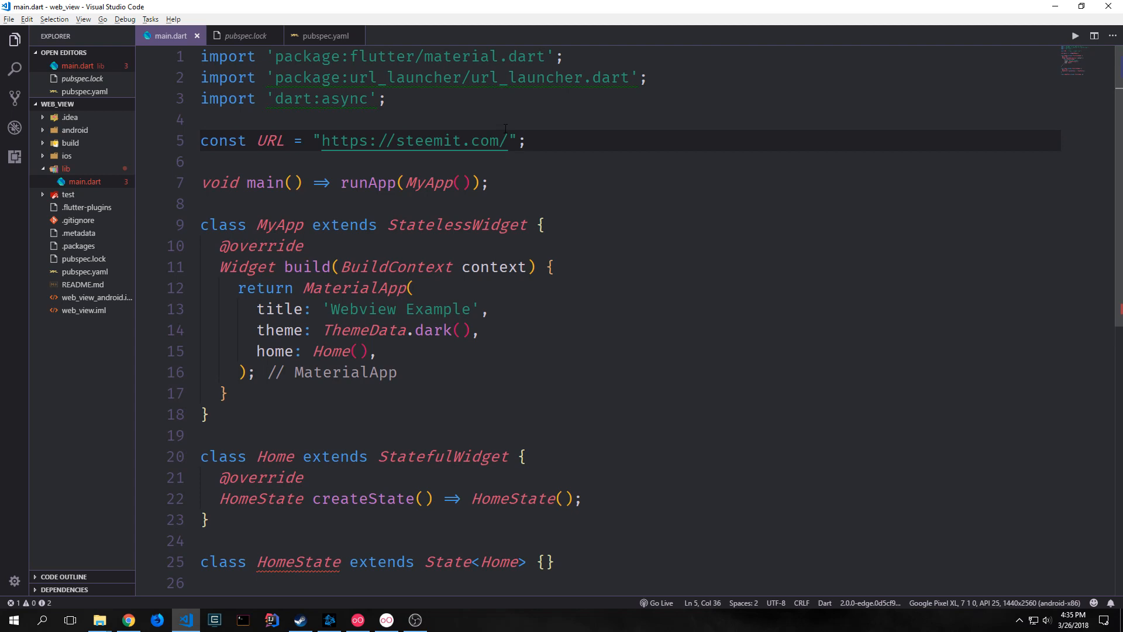
double_click(428, 141)
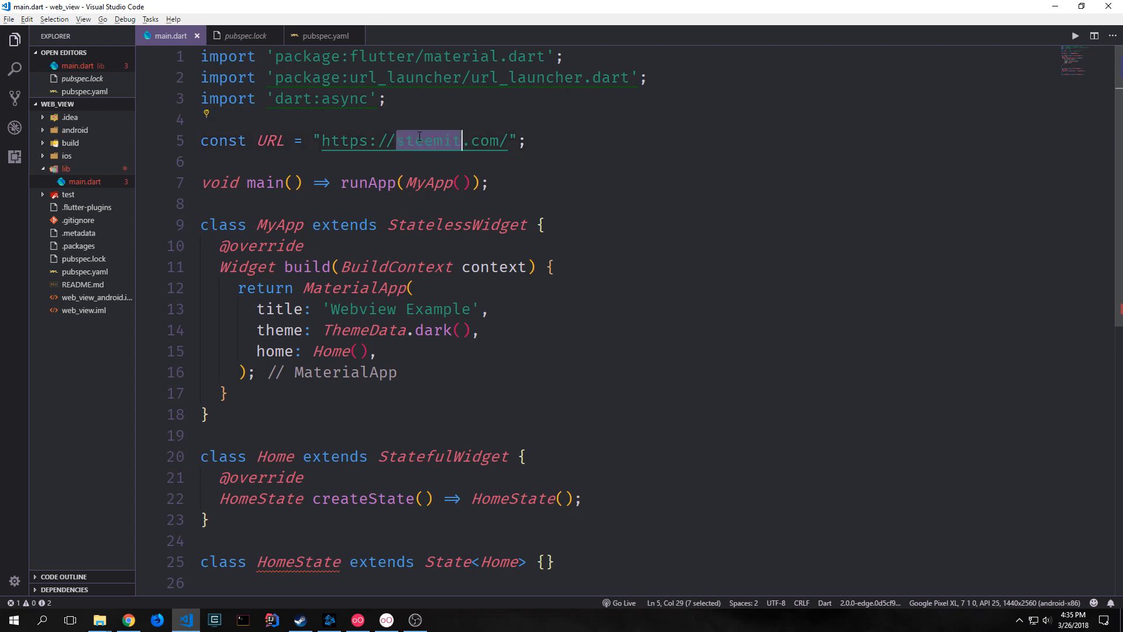
mouse_move(667, 157)
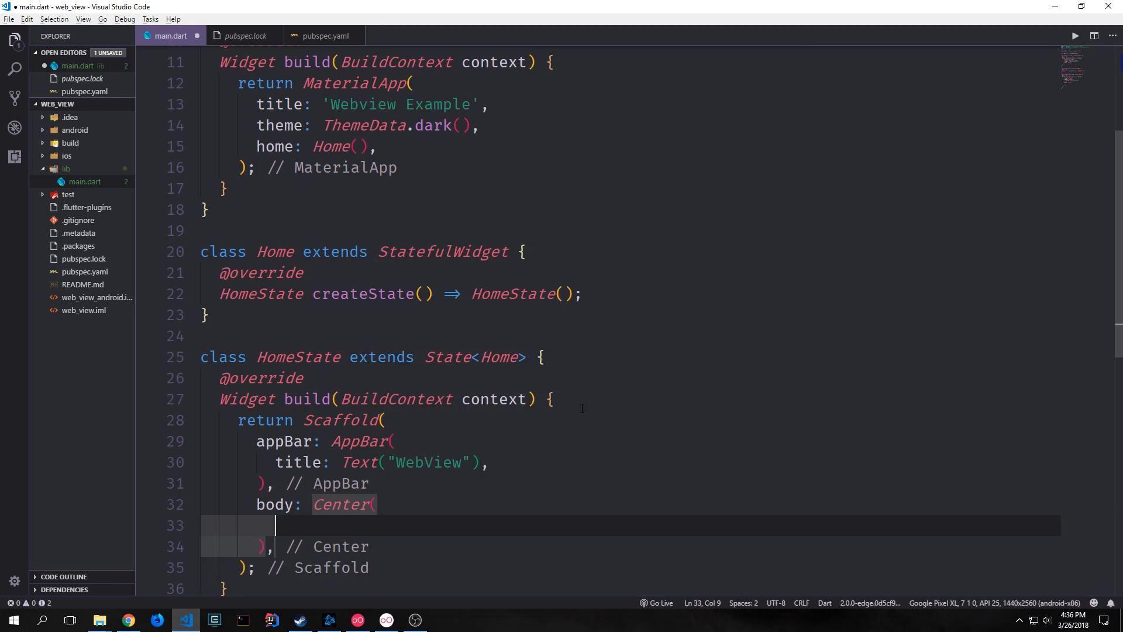
Build a Column showing Text(URL) plus a RaisedButton with an empty onPressed handler.
text(child: Column())
text(padding: EdgeInsets.all(10.0),)
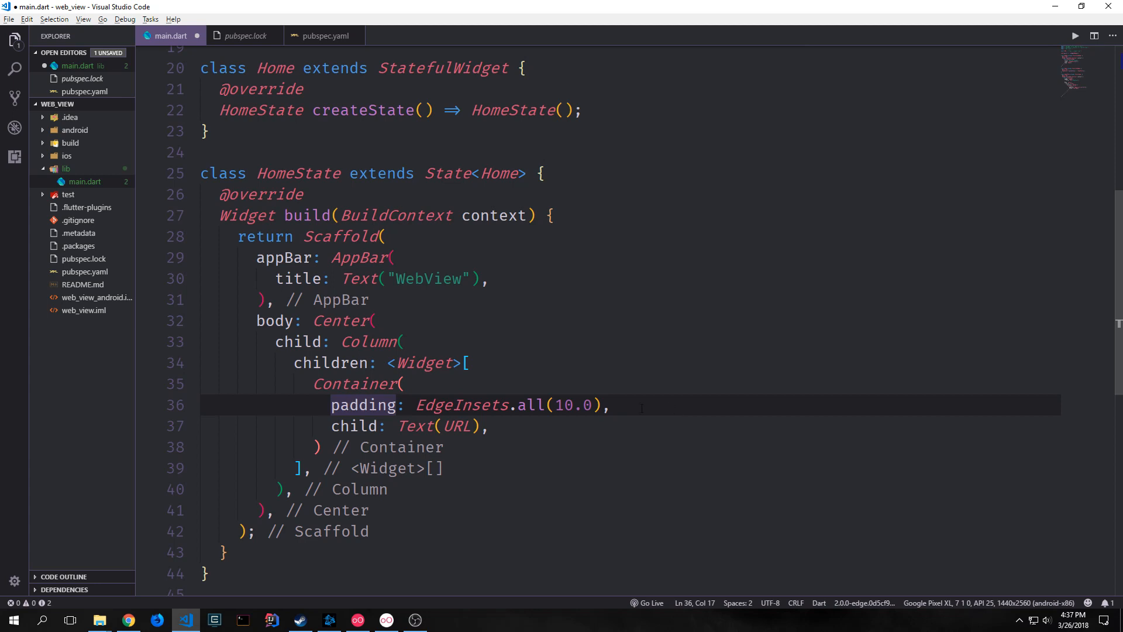
double_click(352, 425)
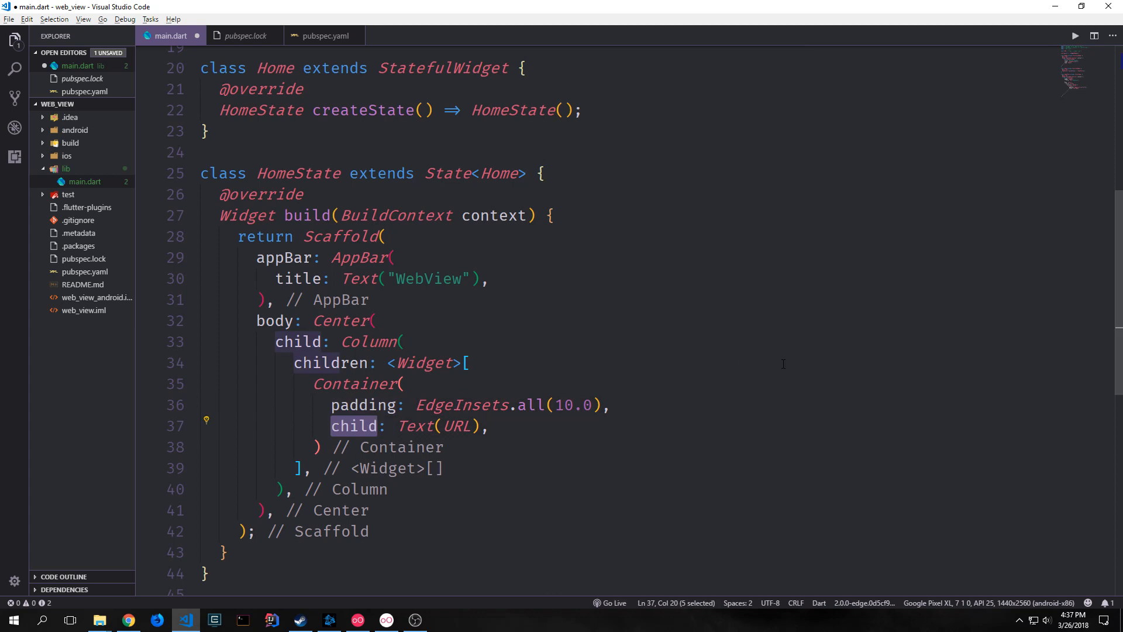
click(319, 447)
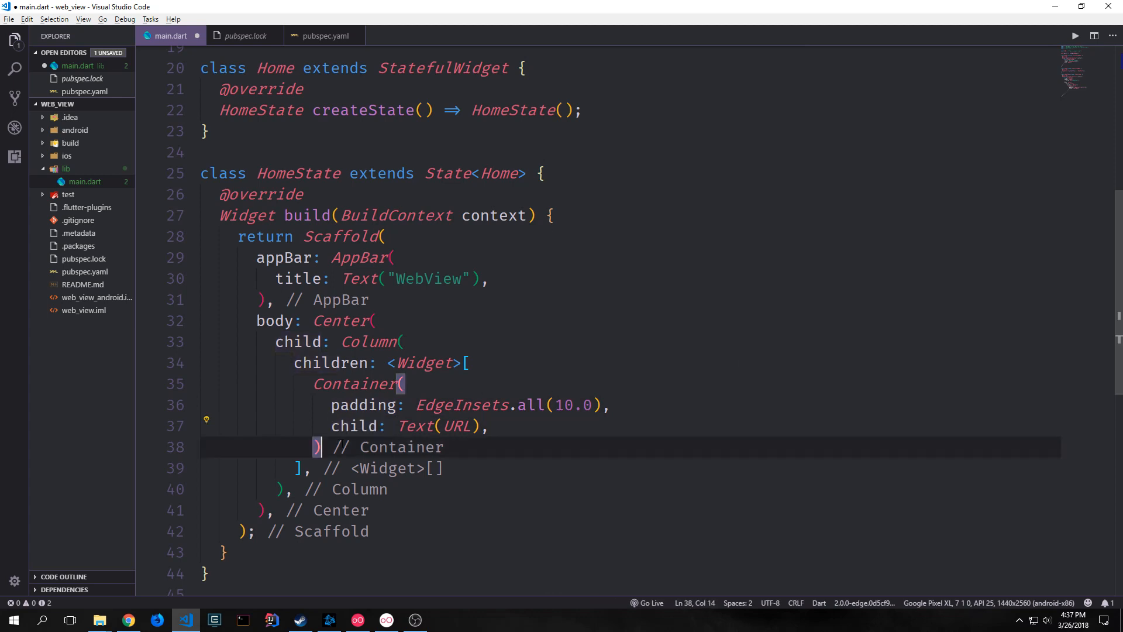
text(RaisedButton()
text(child: Text("Open Link"),)
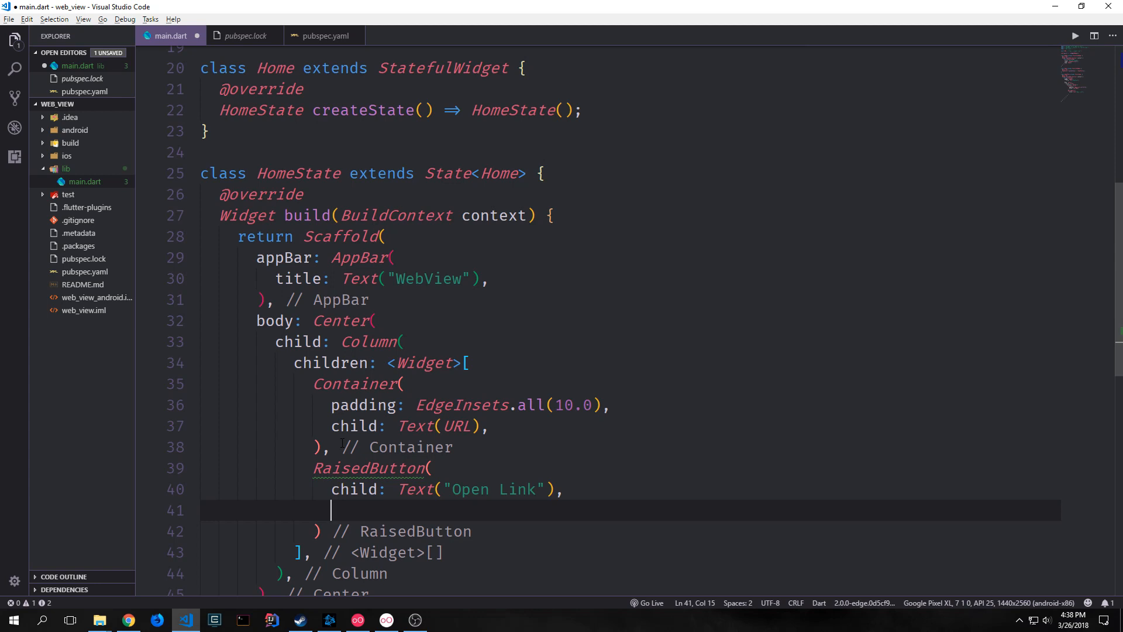
text(onPressed: () {},)
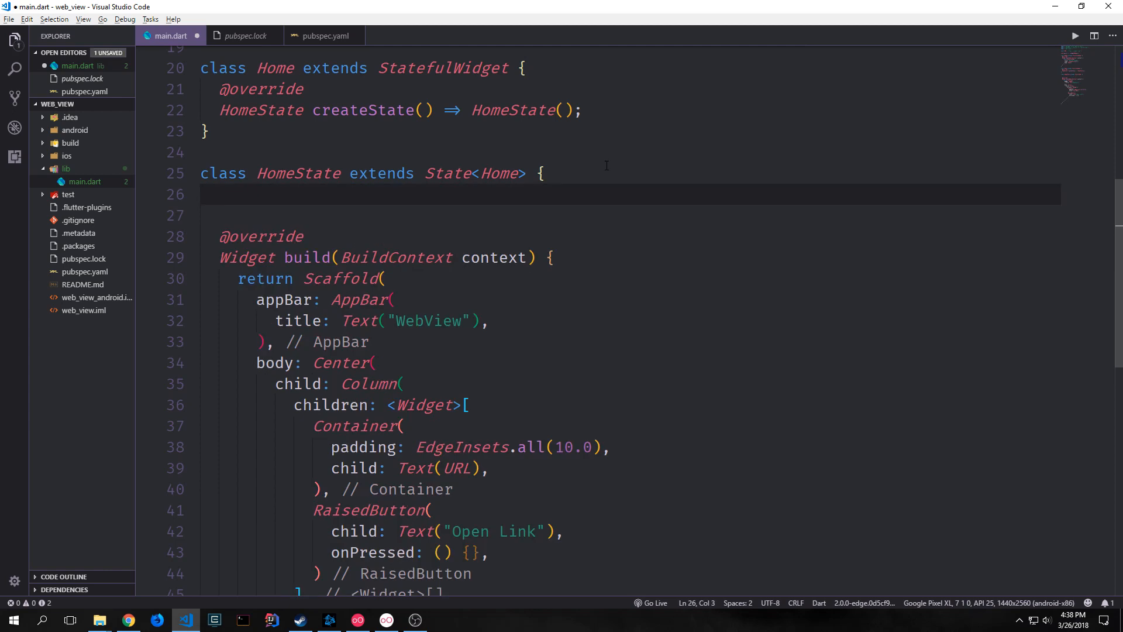
Write async Future launchURL(String url) containing an empty if (await canLaunch(url)) block.
text(Future launchURL(String url) {)
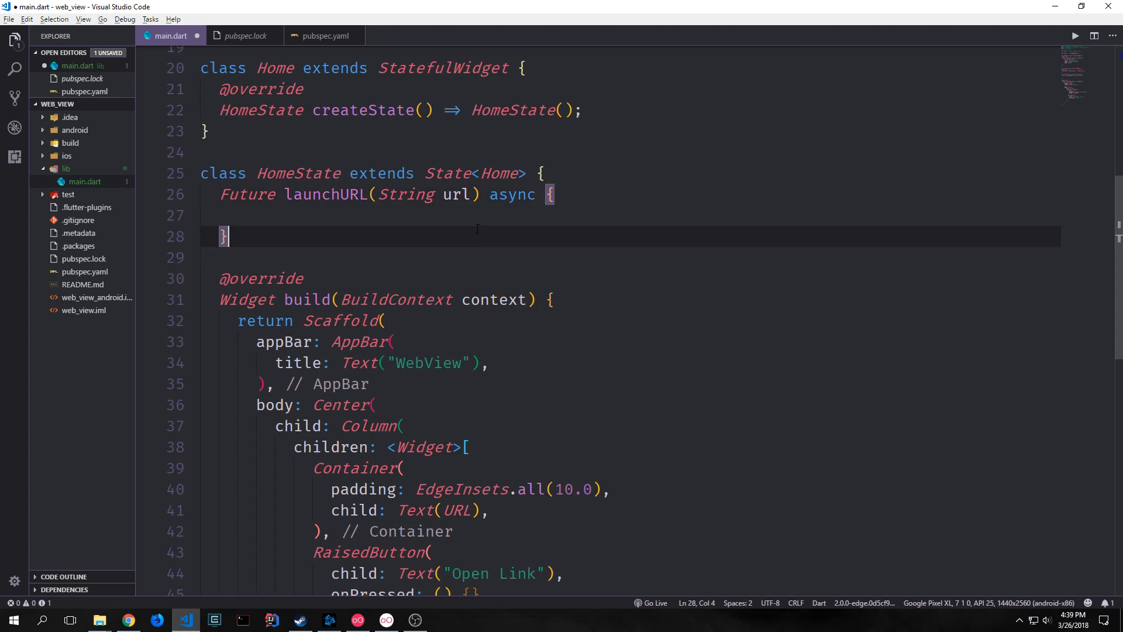
click(383, 215)
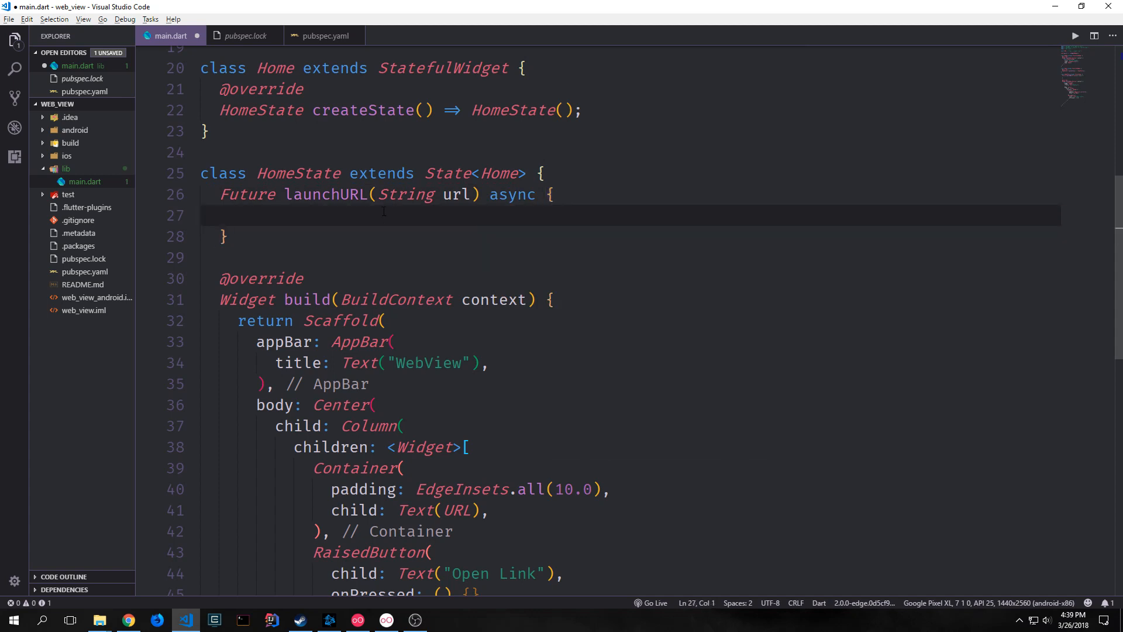
text(if (await canLaunch(url)) {)
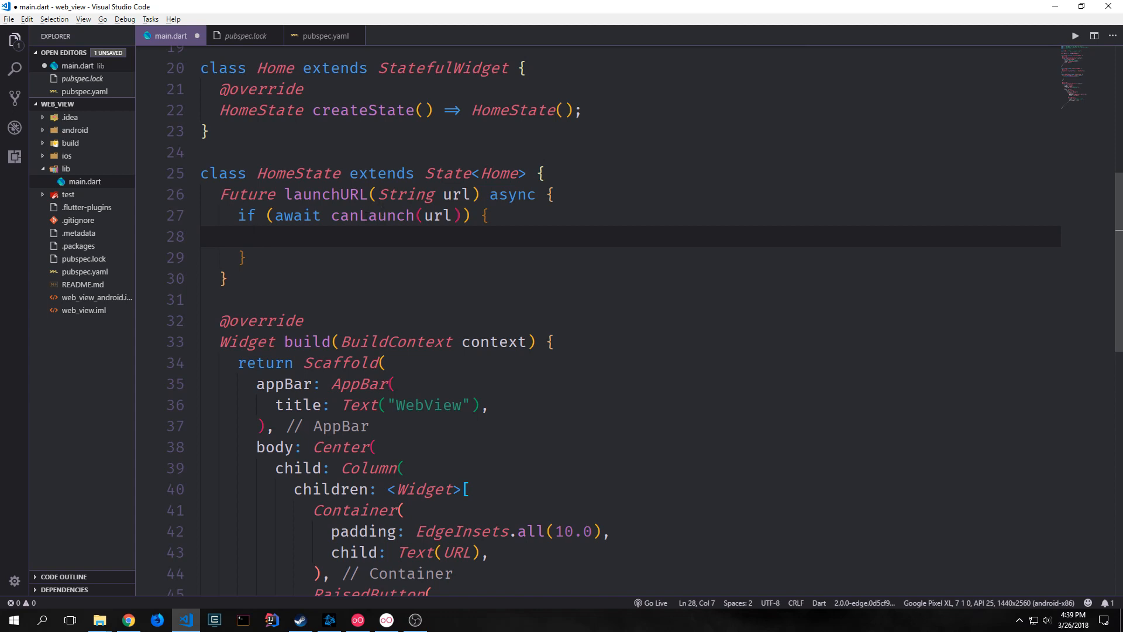
double_click(372, 274)
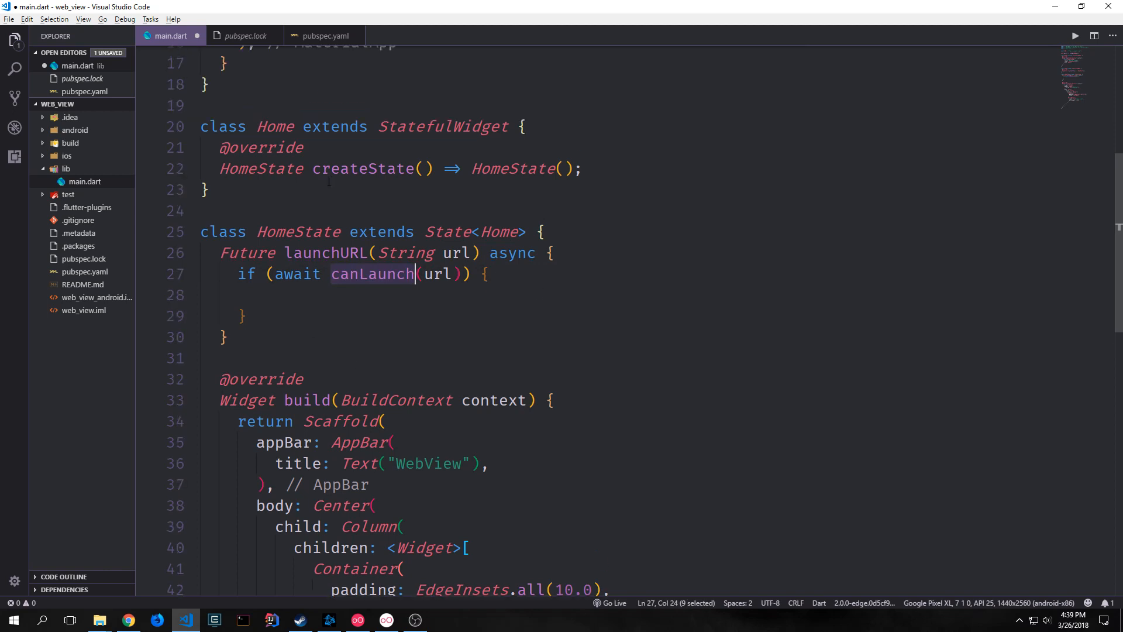
mouse_move(372, 274)
text(await launch(url, ))
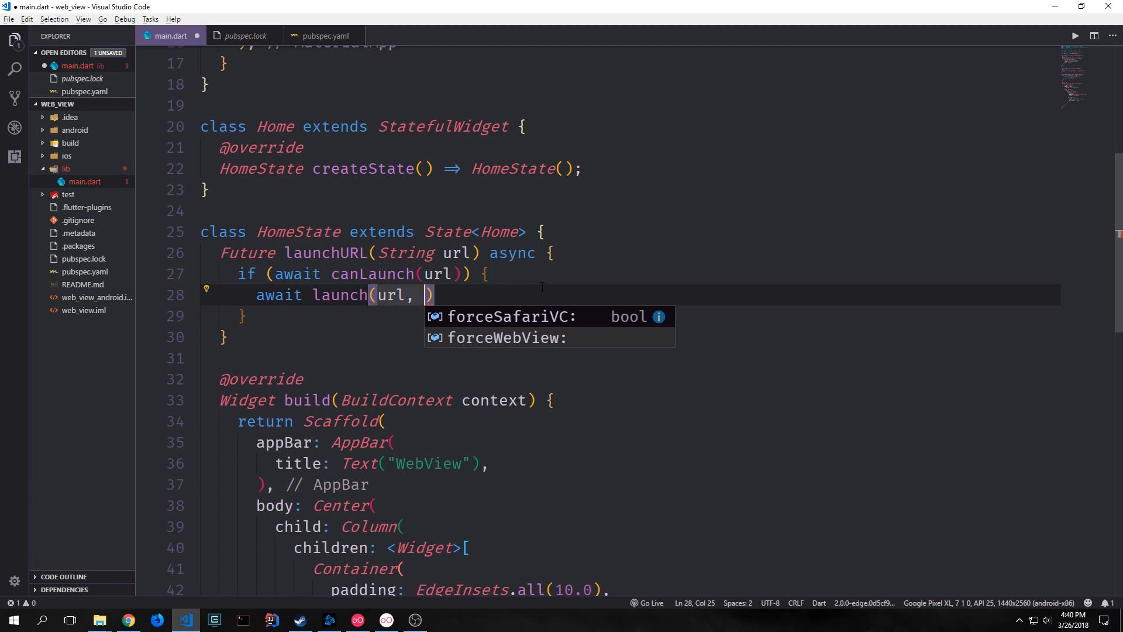
mouse_move(560, 322)
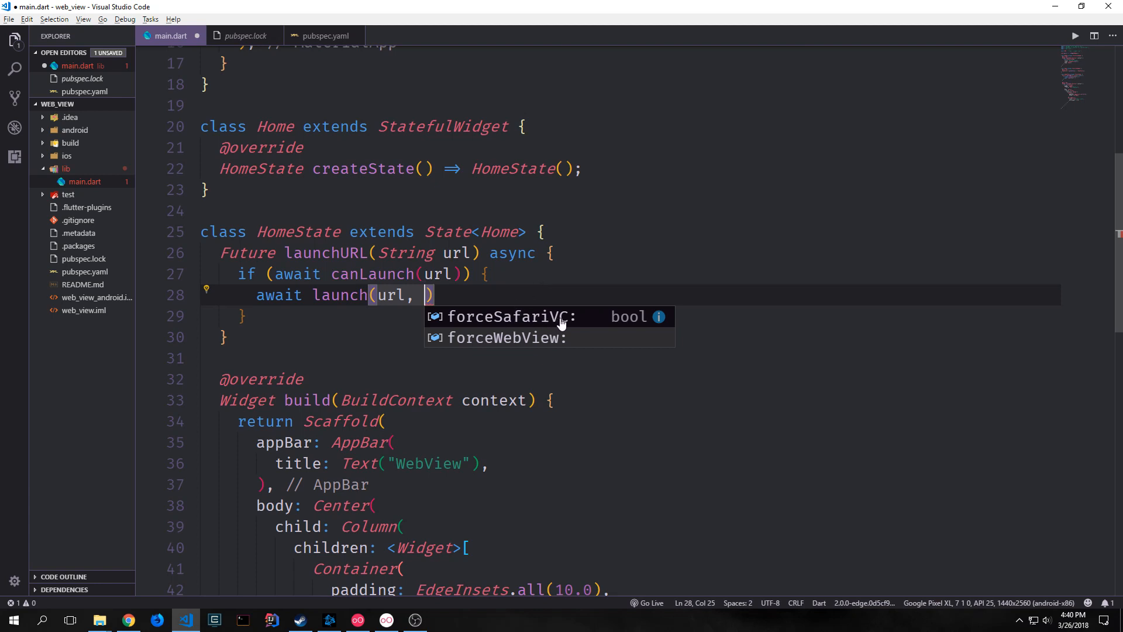
mouse_move(509, 318)
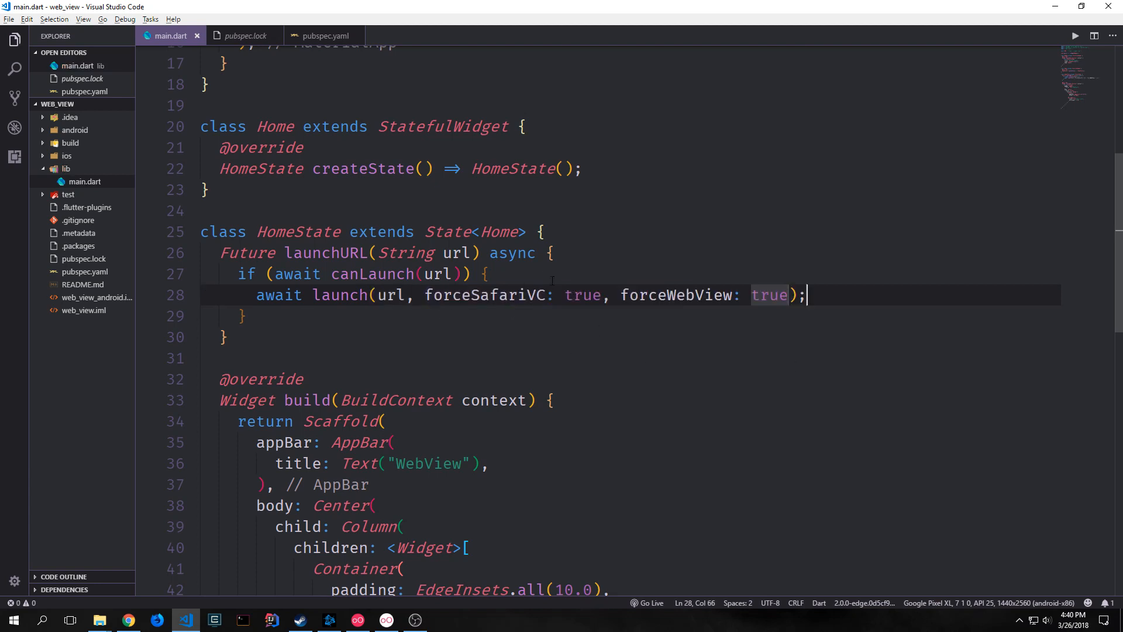
Launch the url with forceSafariVC and forceWebView true, else print "Can't Launch"; button calls launchURL(URL).
double_click(583, 295)
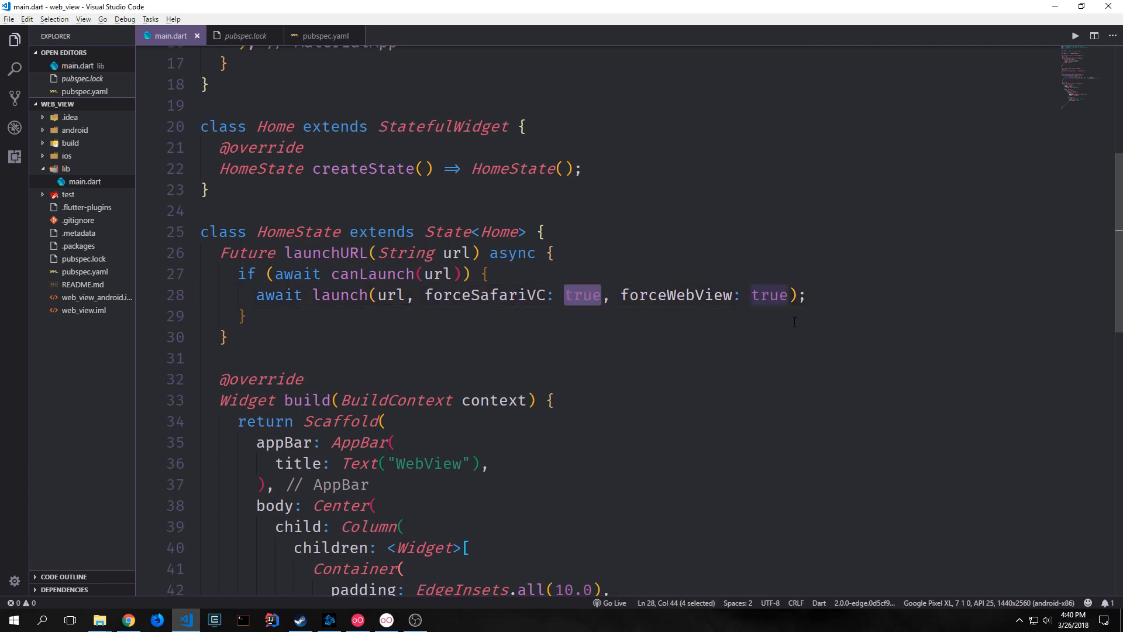
double_click(485, 295)
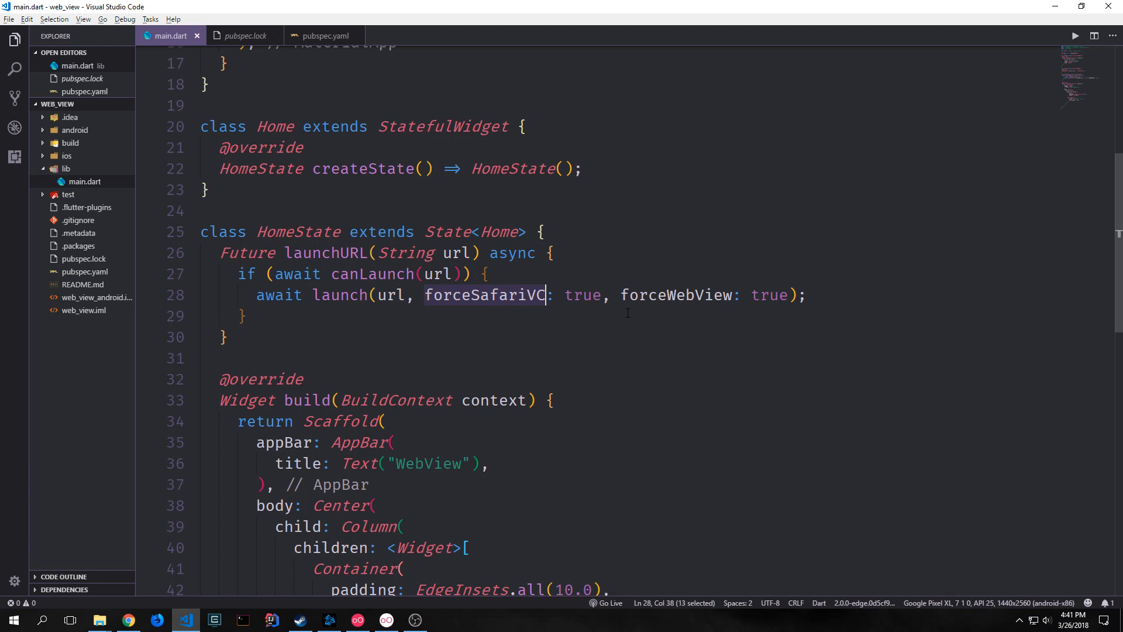
mouse_move(485, 295)
text(print("Can't Launch ${url}");)
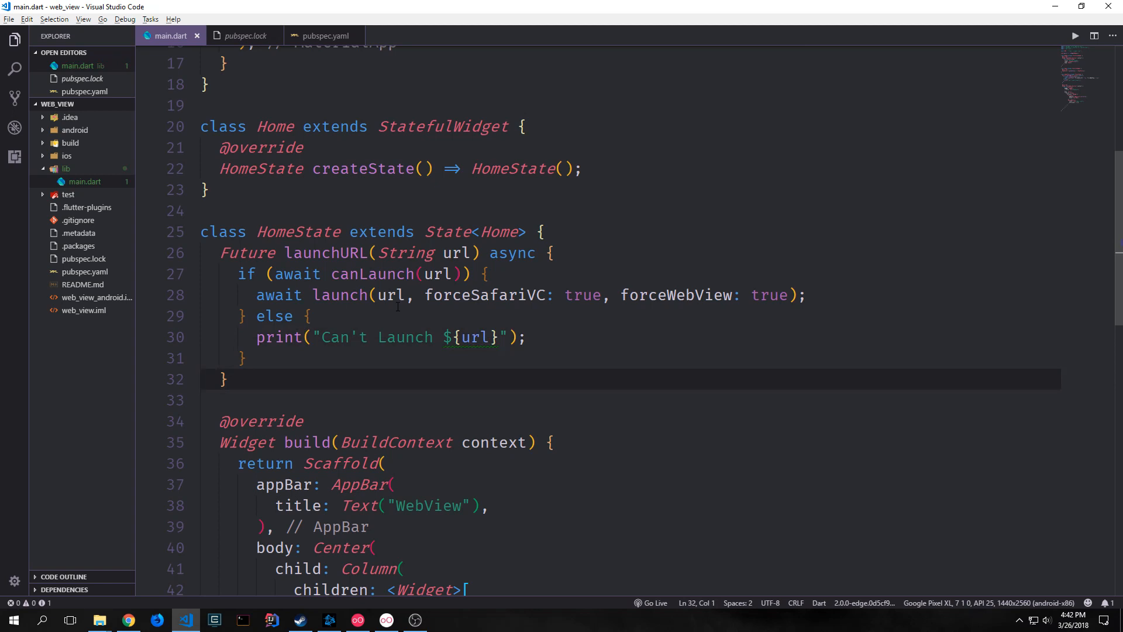
scroll(down, 3)
text(launchURL(URL);)
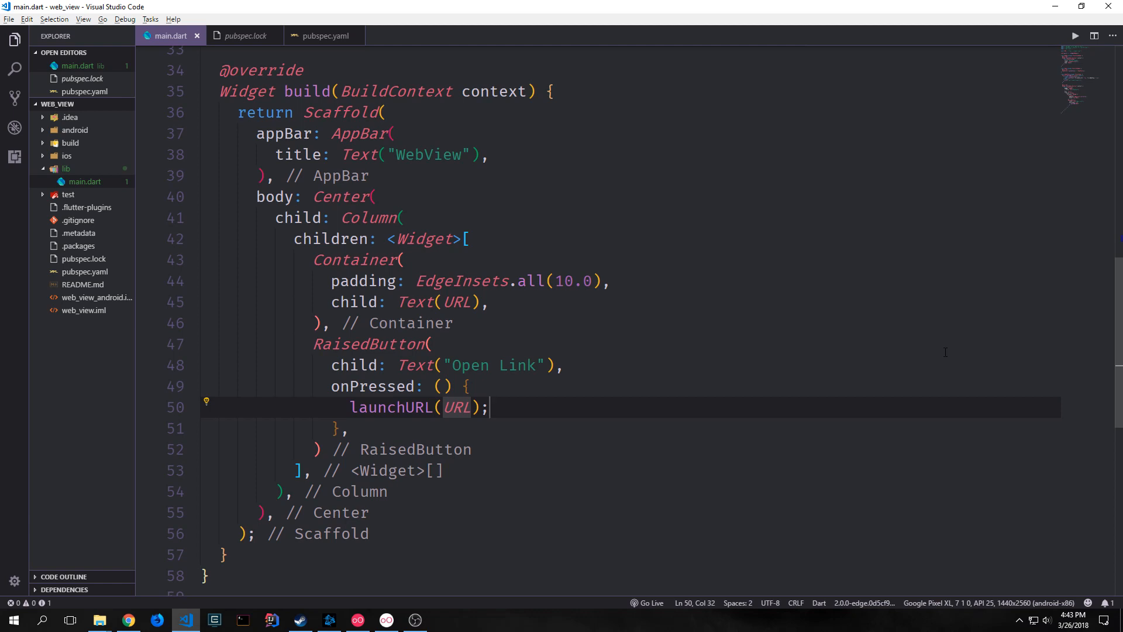
In Genymotion, tap Open Link so the Steemit trending feed loads in a webview.
click(1075, 35)
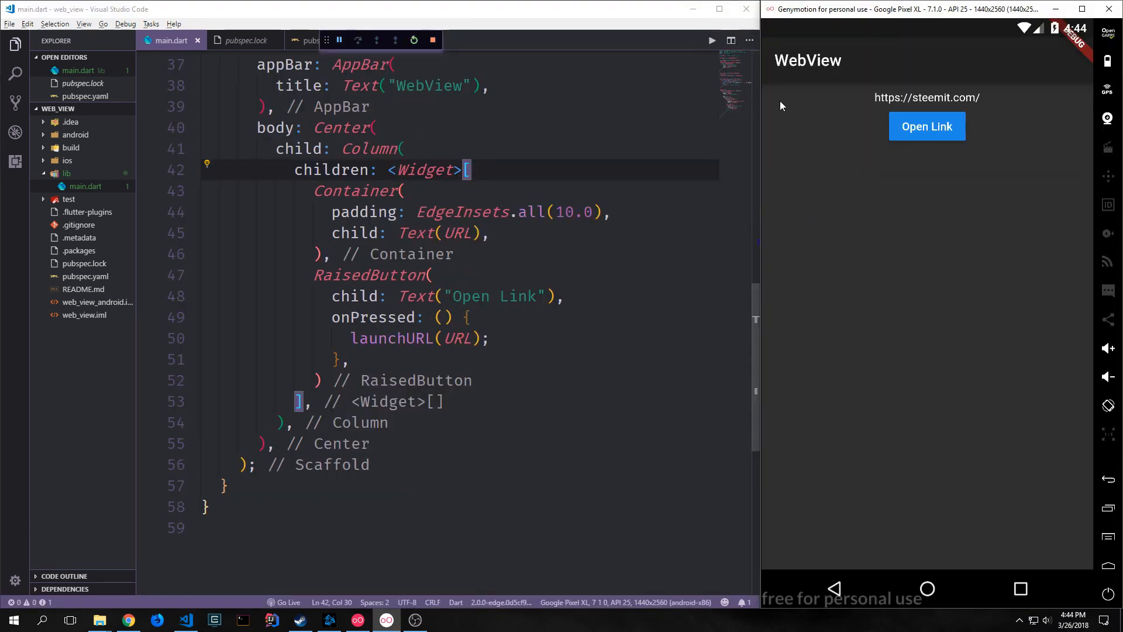
mouse_move(926, 126)
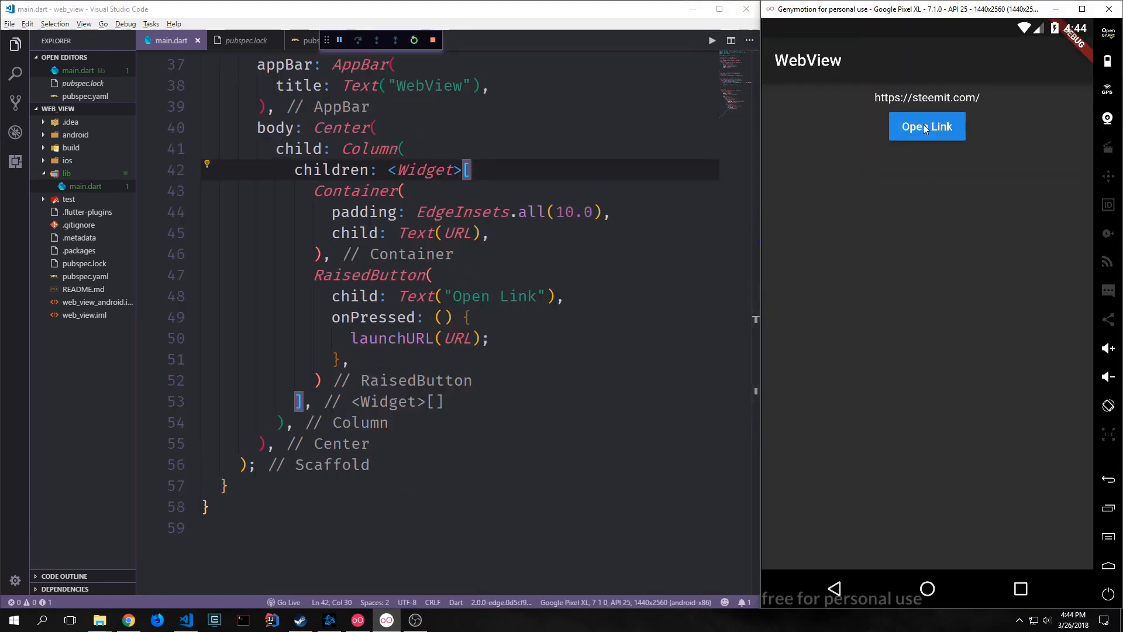
click(927, 126)
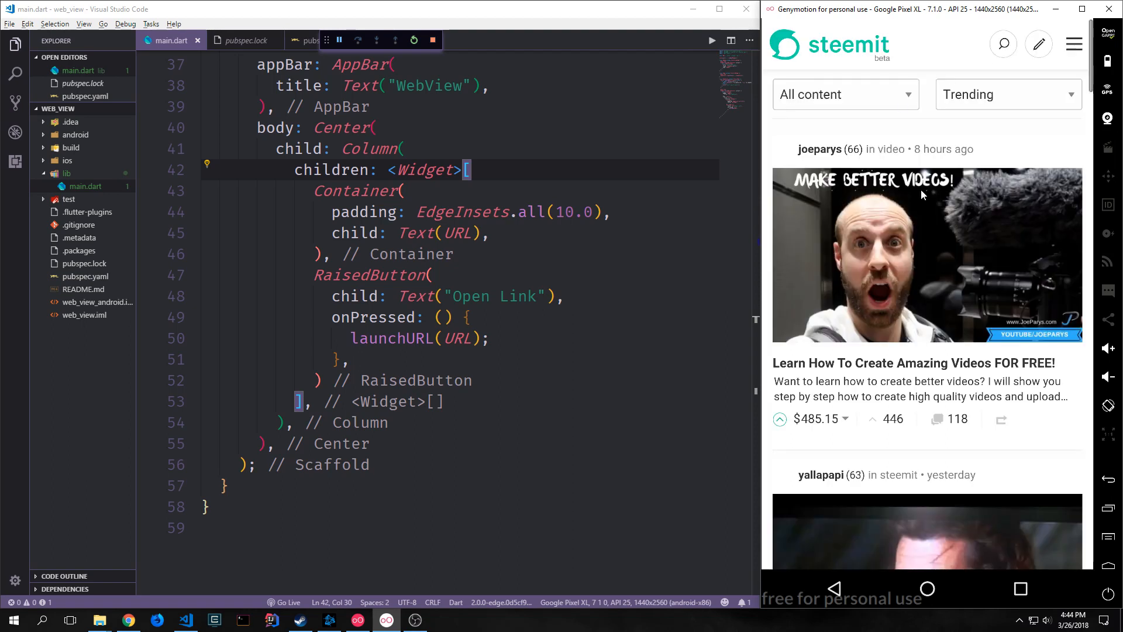
scroll(down, 3)
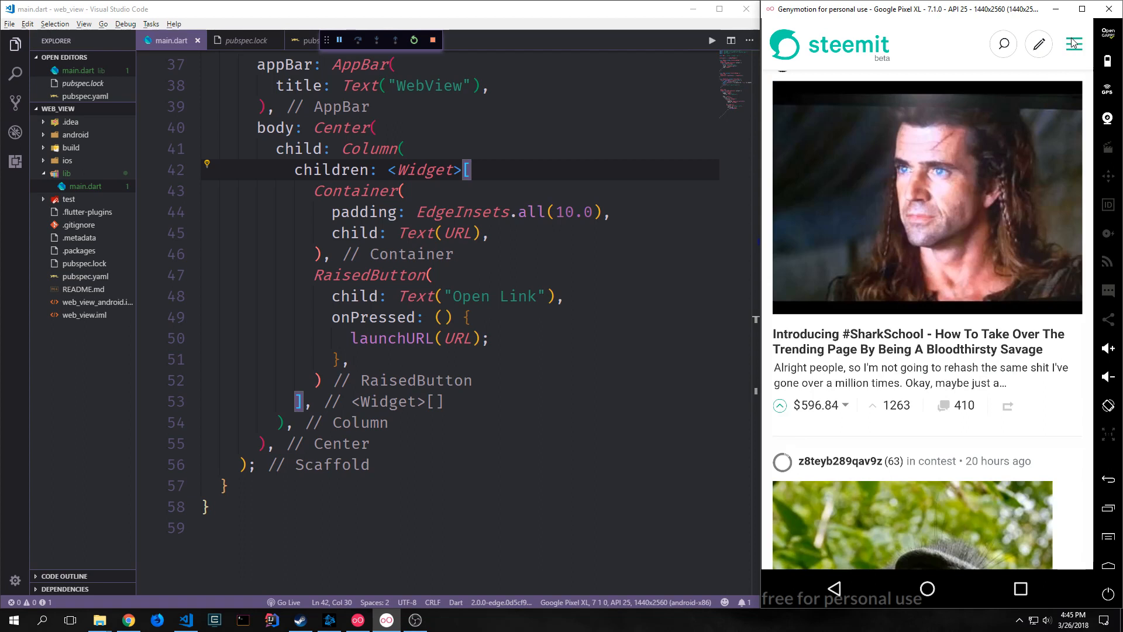
mouse_move(1114, 117)
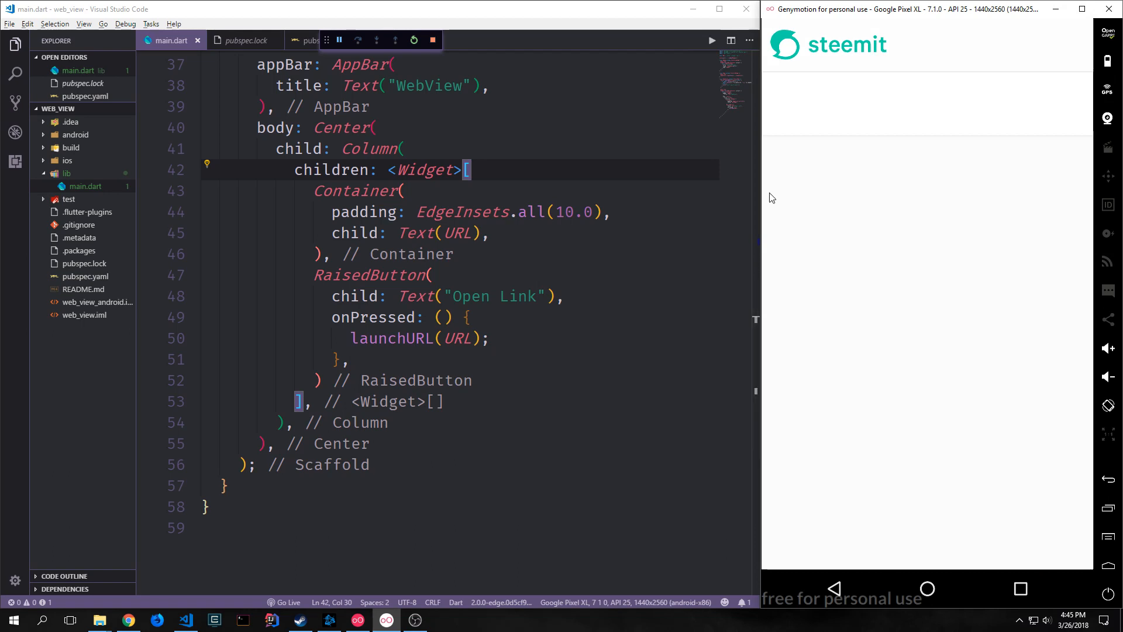
scroll(up, 3)
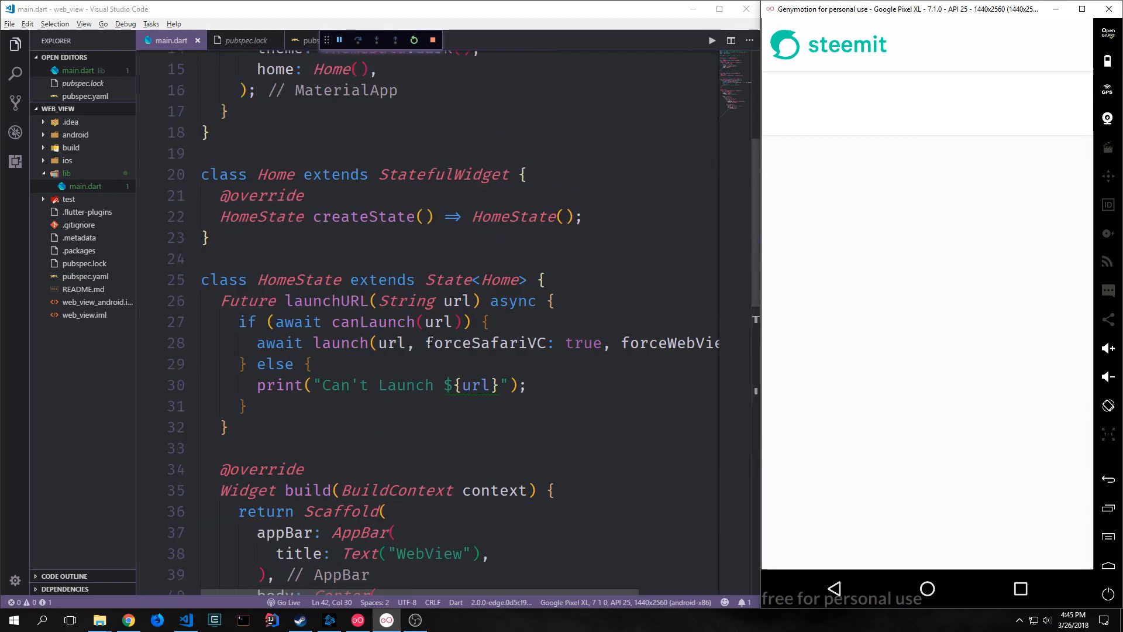
Search Google for 'flu', pick flutter, and open the flutter.io homepage result.
scroll(up, 3)
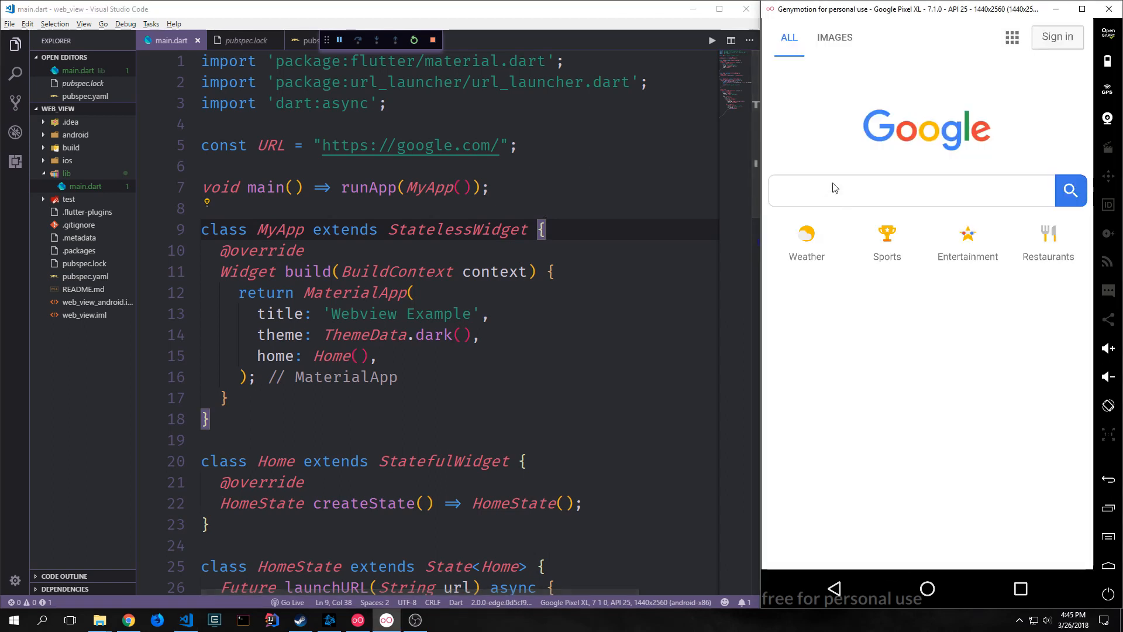
click(910, 191)
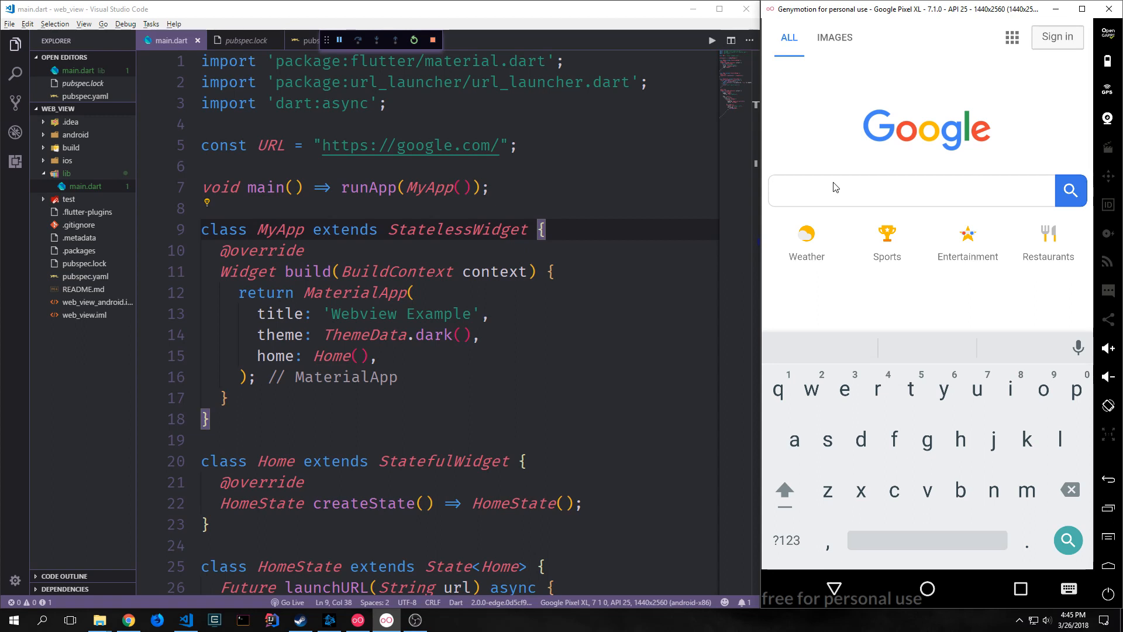
mouse_move(910, 366)
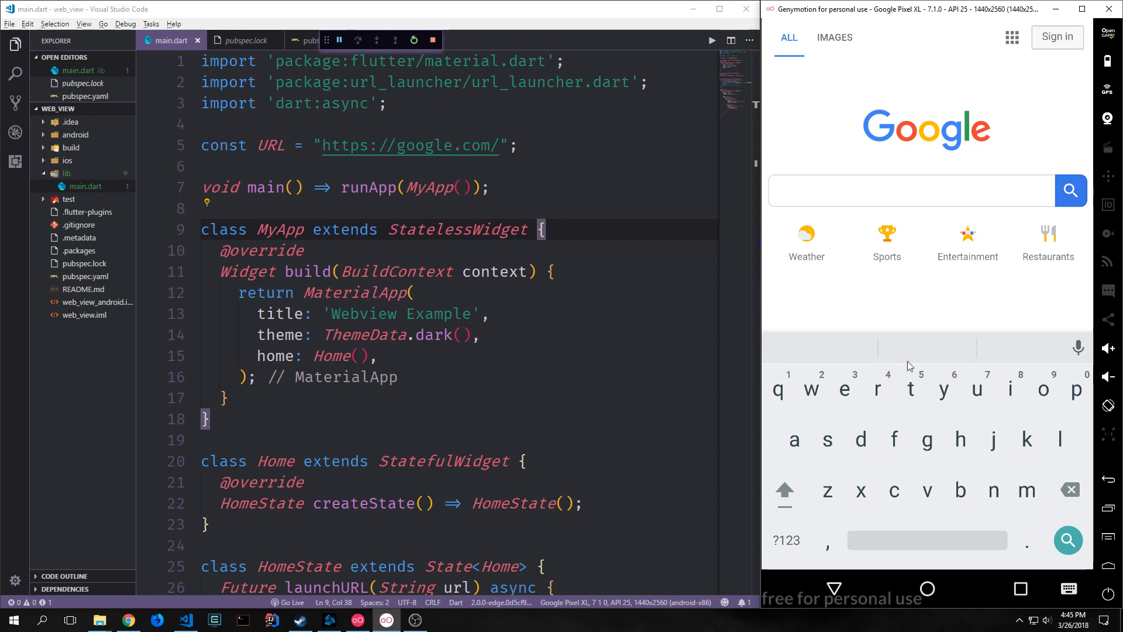
text(flu)
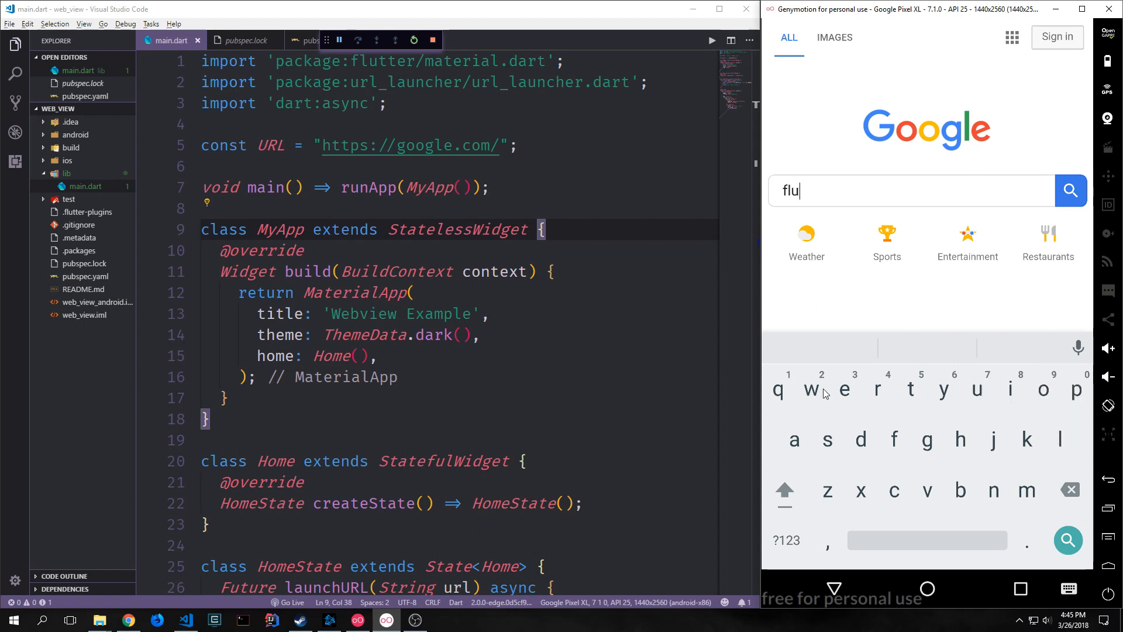
click(1070, 191)
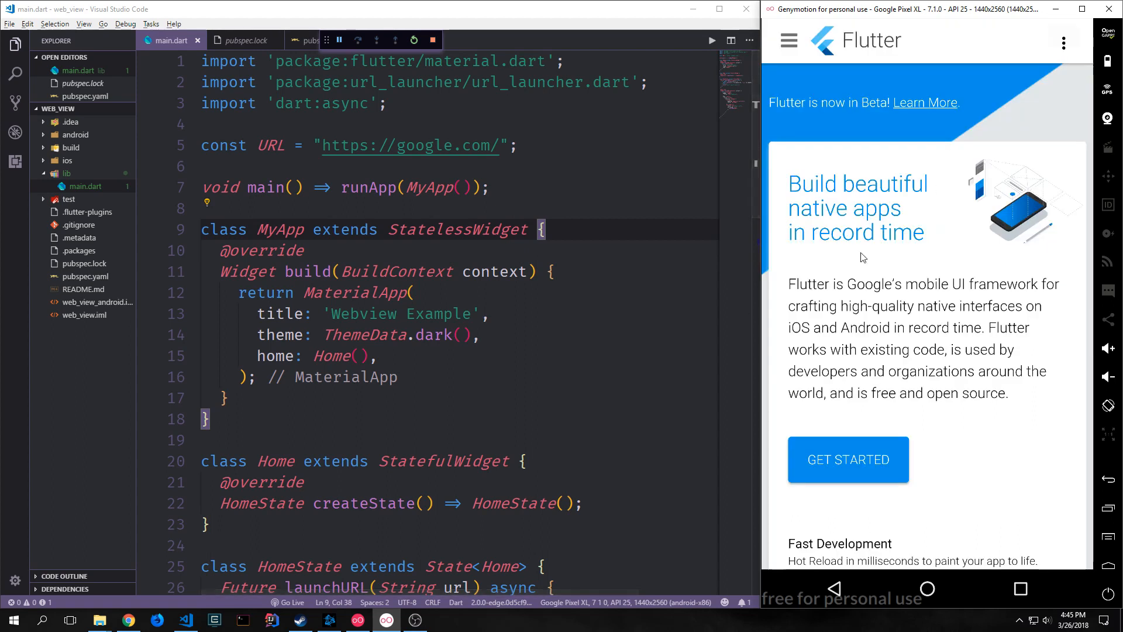
scroll(down, 3)
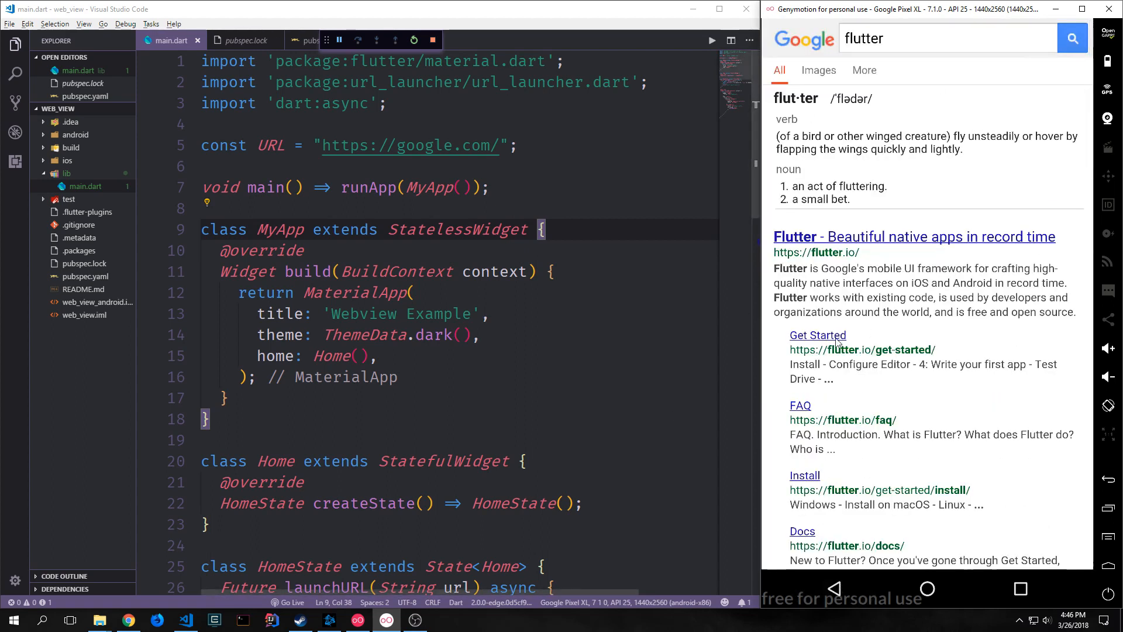
mouse_move(779, 443)
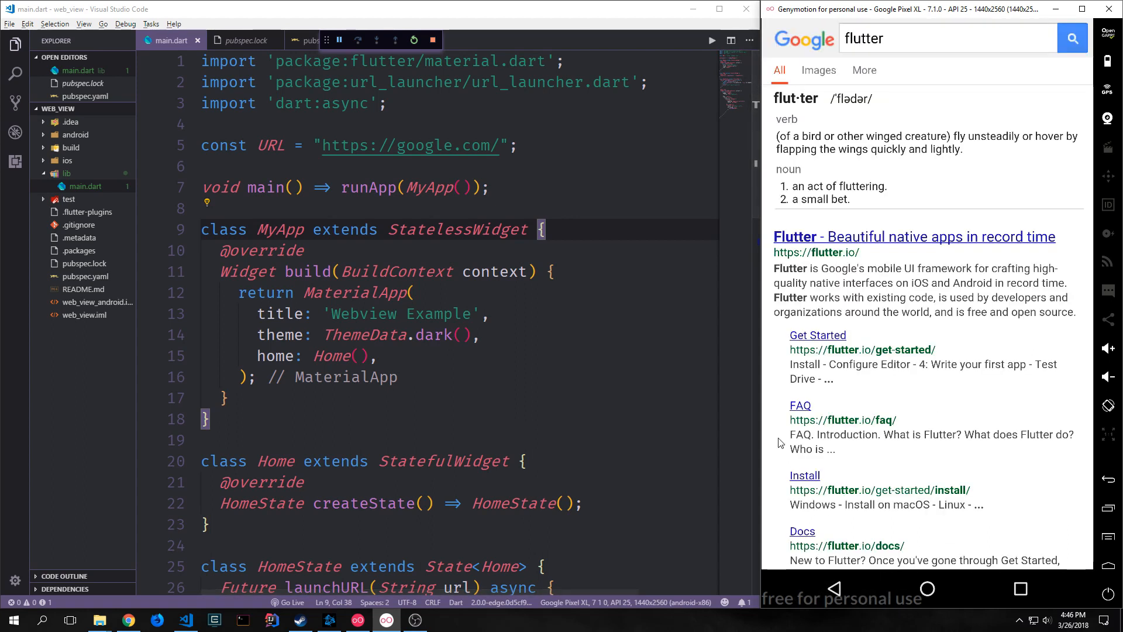
mouse_move(941, 492)
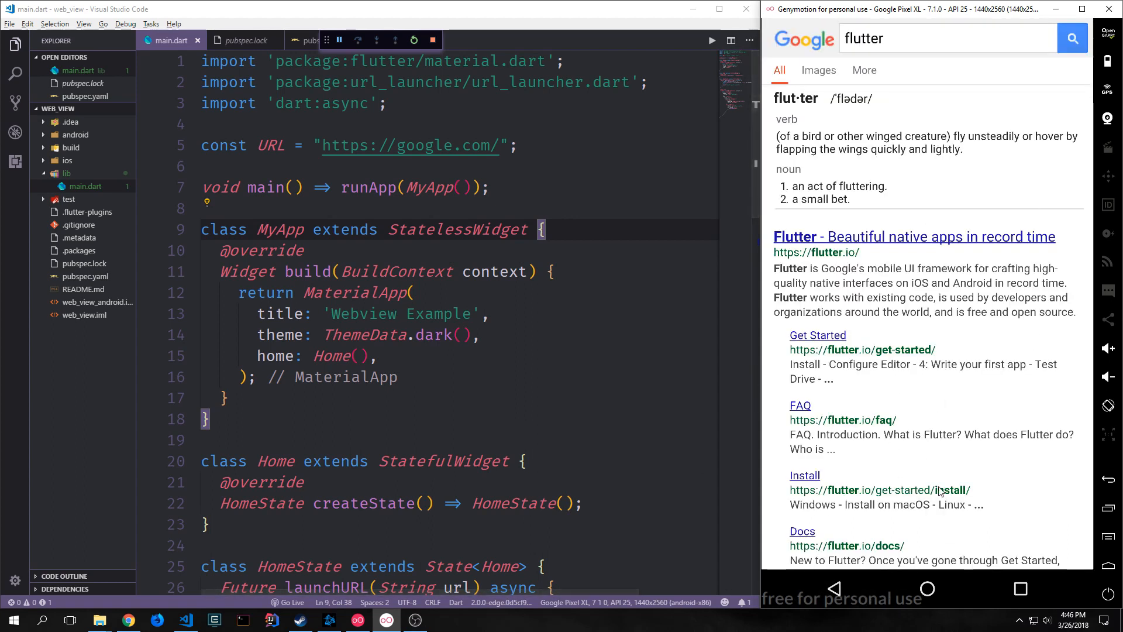
click(914, 237)
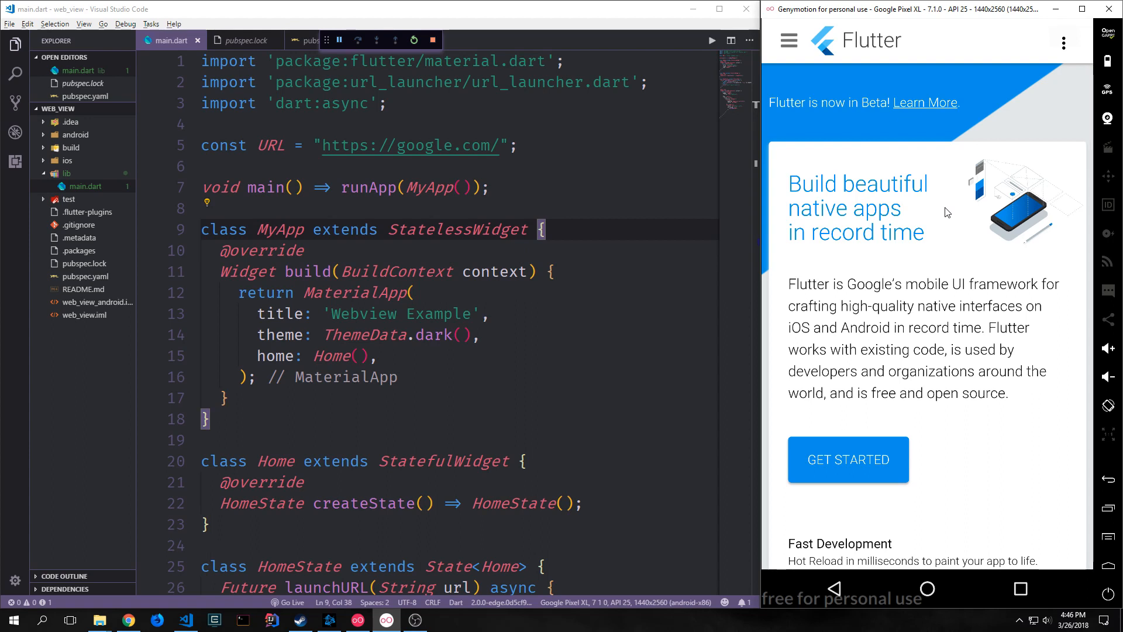
scroll(down, 3)
text(youtub)
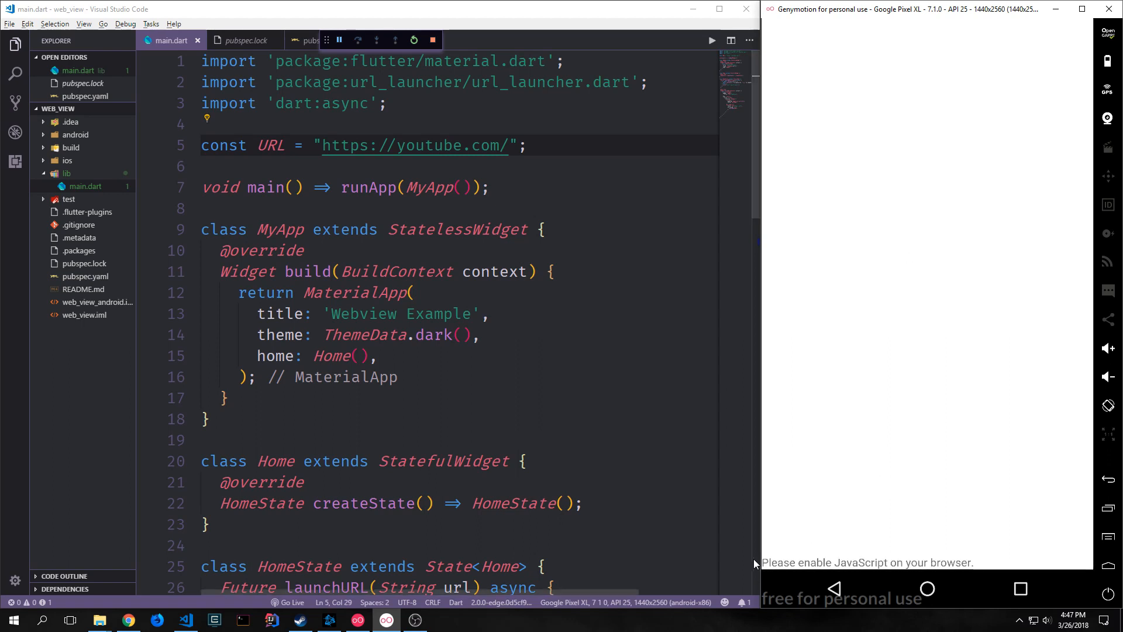
mouse_move(844, 568)
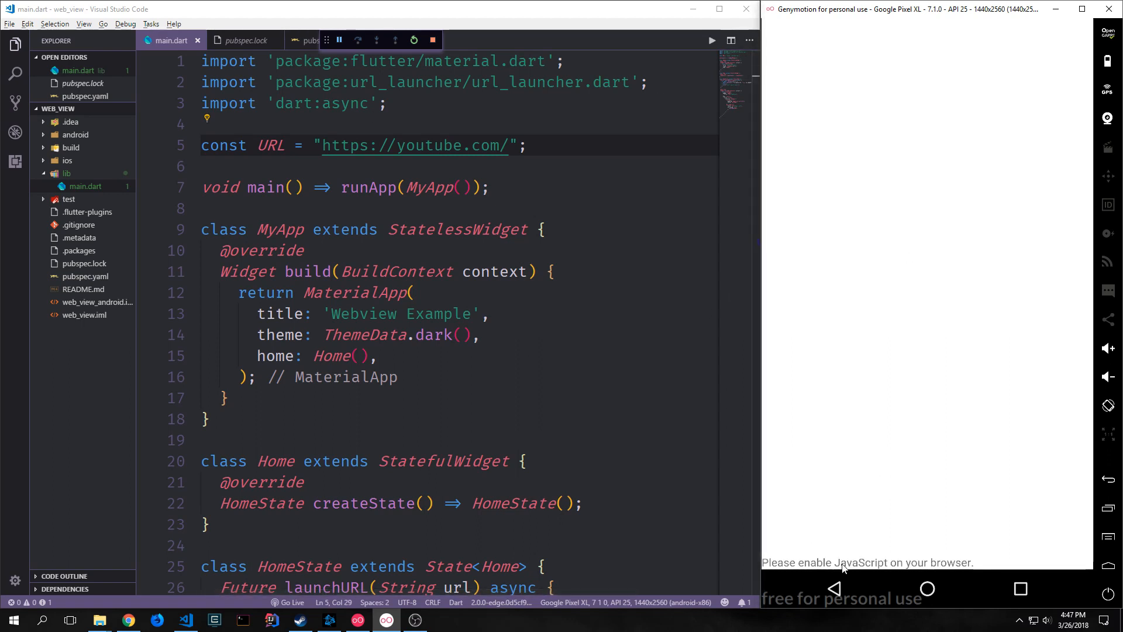
mouse_move(1028, 263)
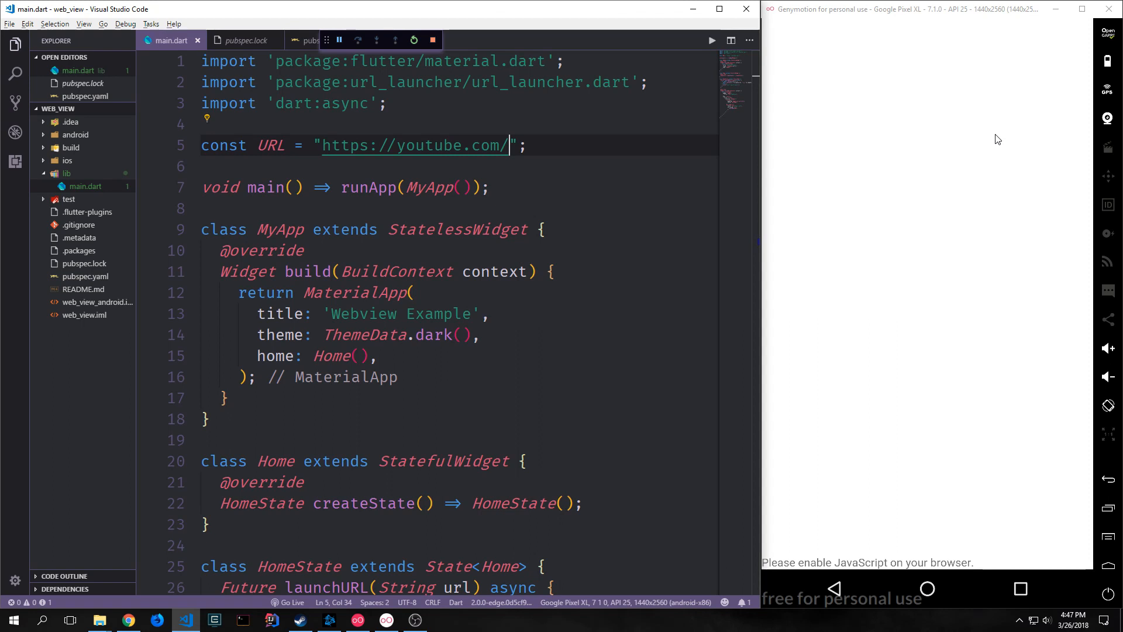
mouse_move(980, 115)
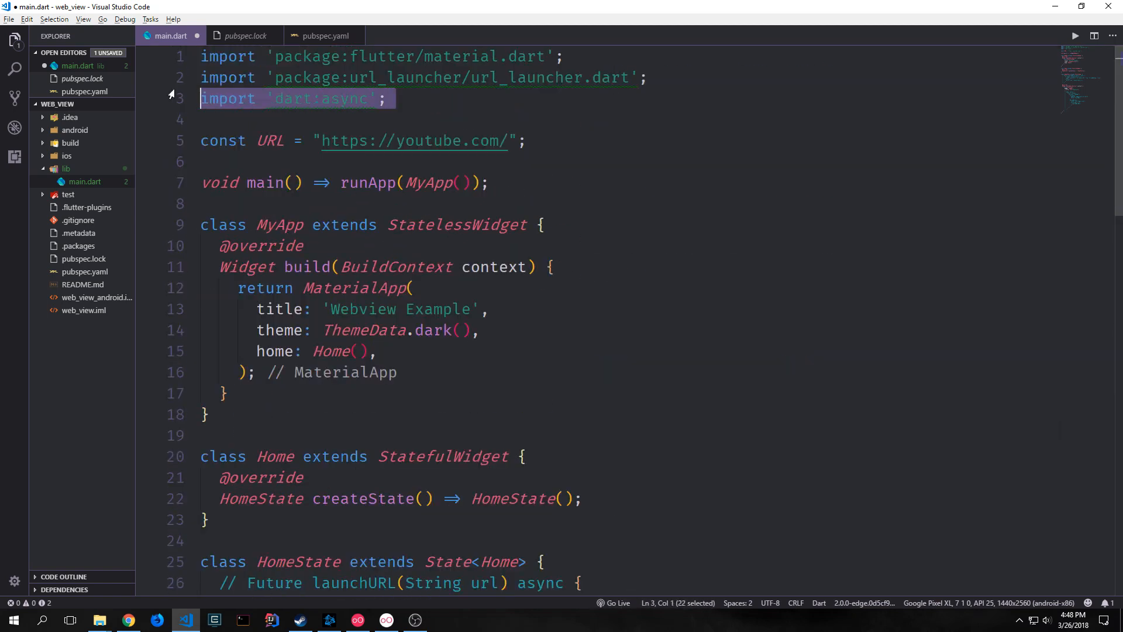
Comment out the url_launcher and dart:async import lines with Ctrl+/.
key(ctrl+/)
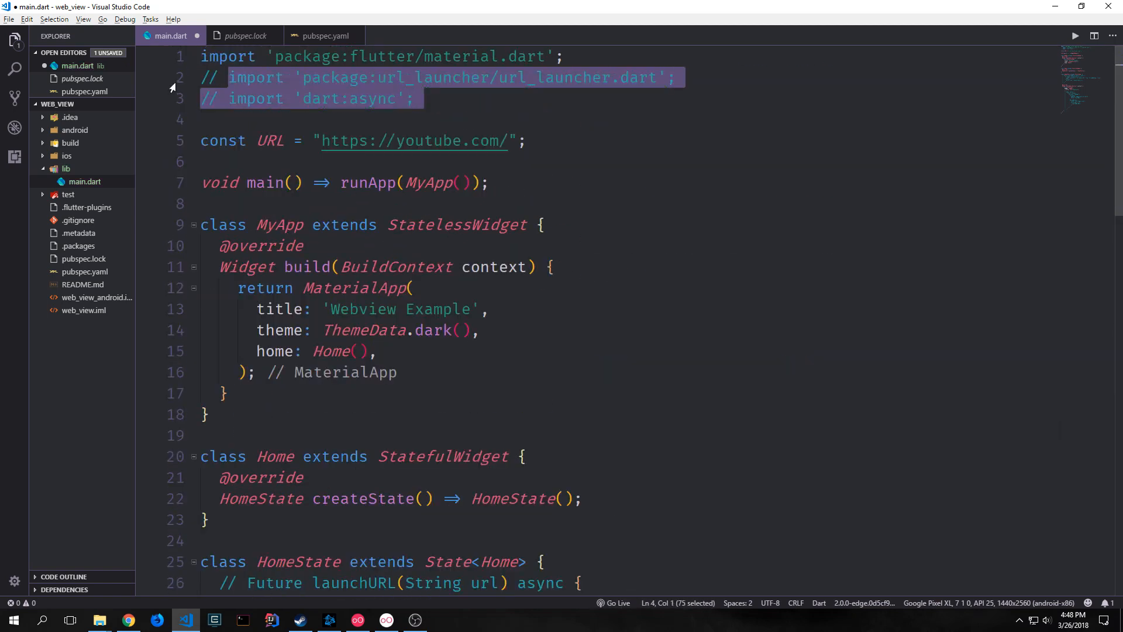
mouse_move(83, 272)
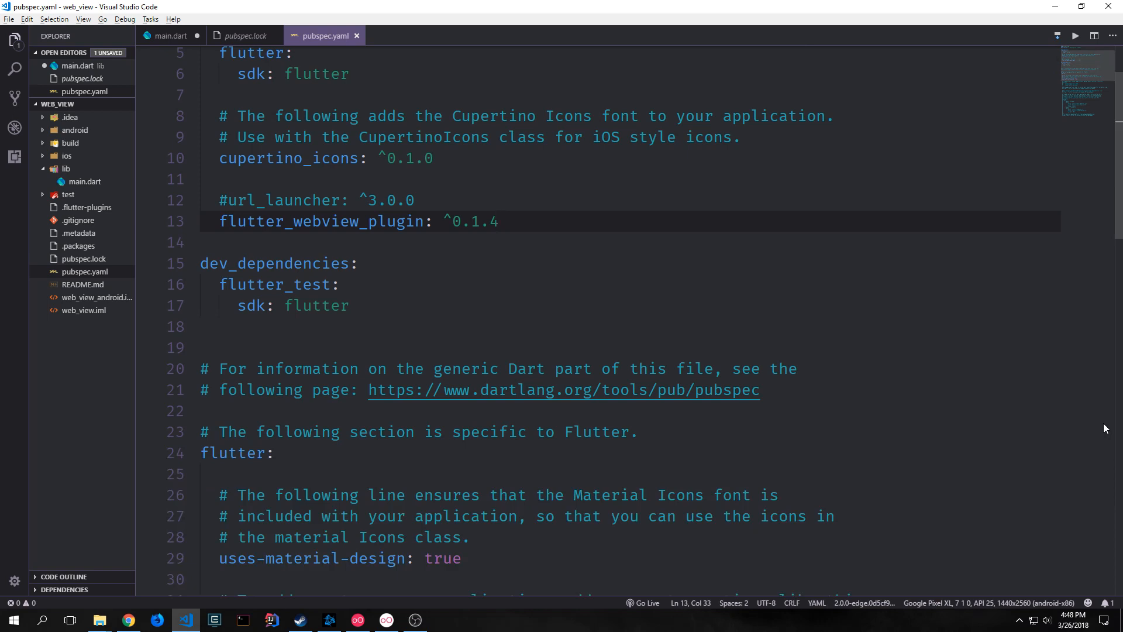
Review pubspec.yaml dependencies: #url_launcher commented out and flutter_webview_plugin ^0.1.4 listed.
click(500, 222)
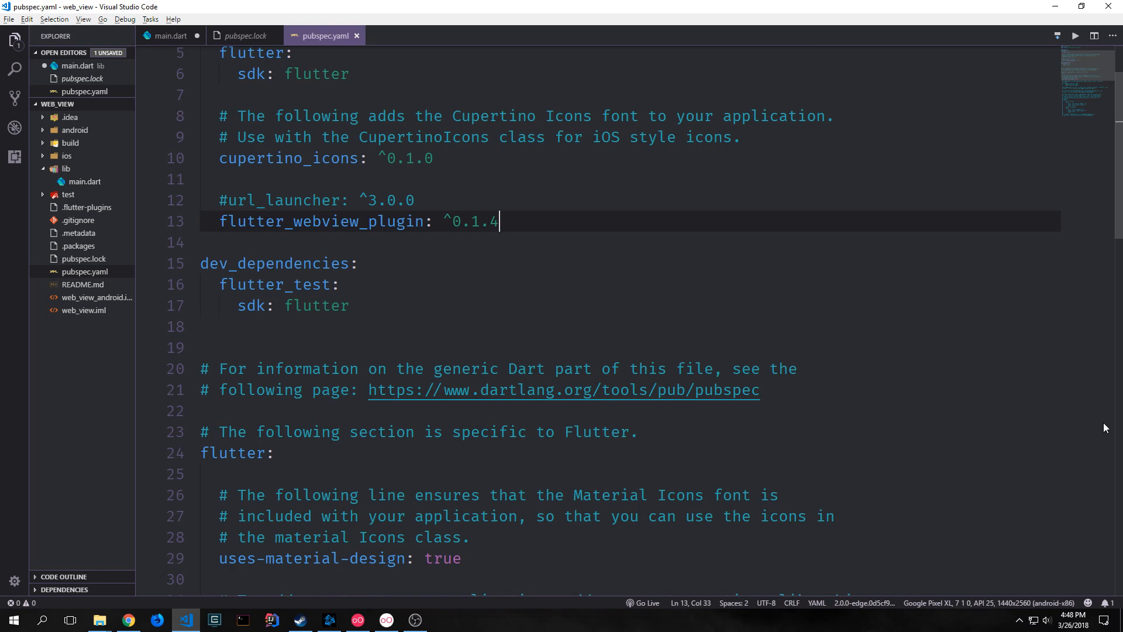
click(228, 201)
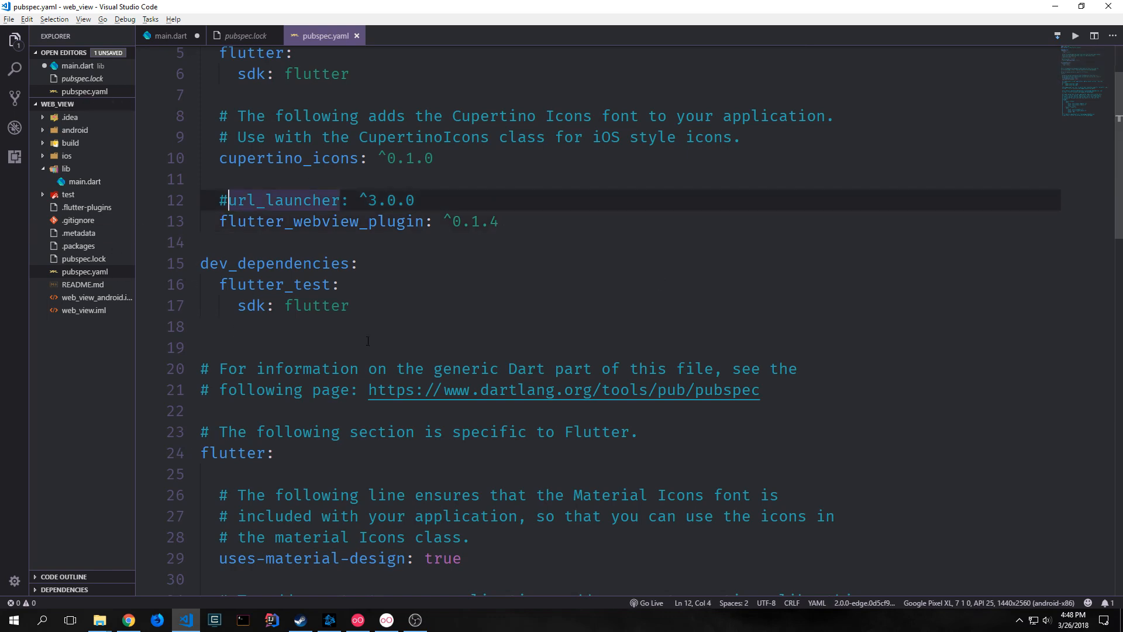
double_click(322, 221)
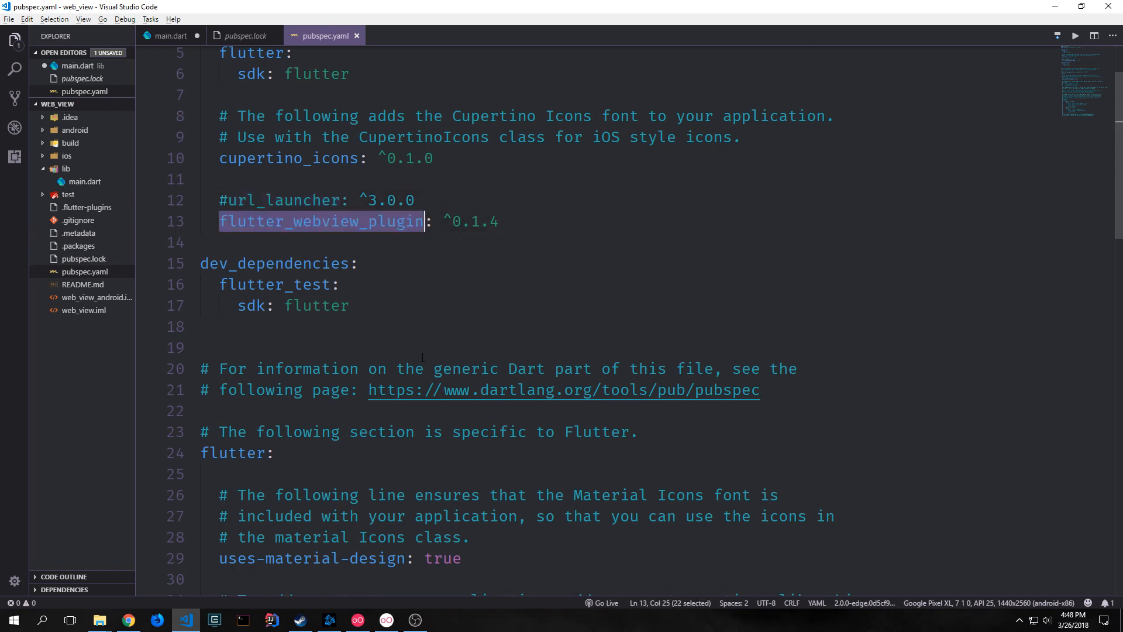
click(169, 36)
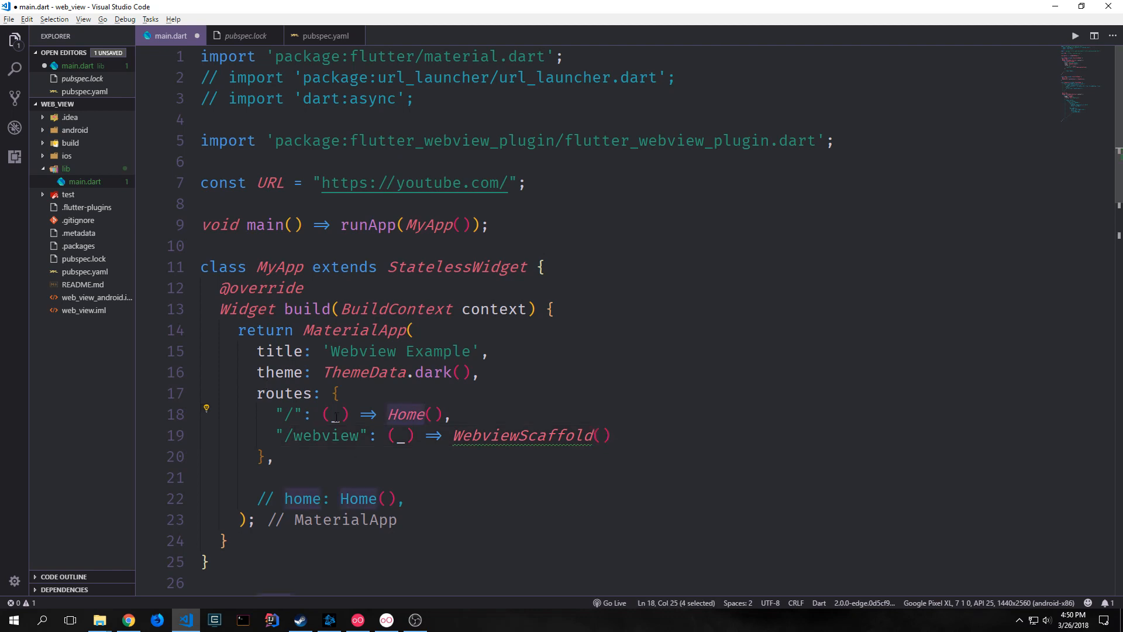
Inspect the /webview route's WebviewScaffold, which reports a missing required 'url' parameter.
click(303, 435)
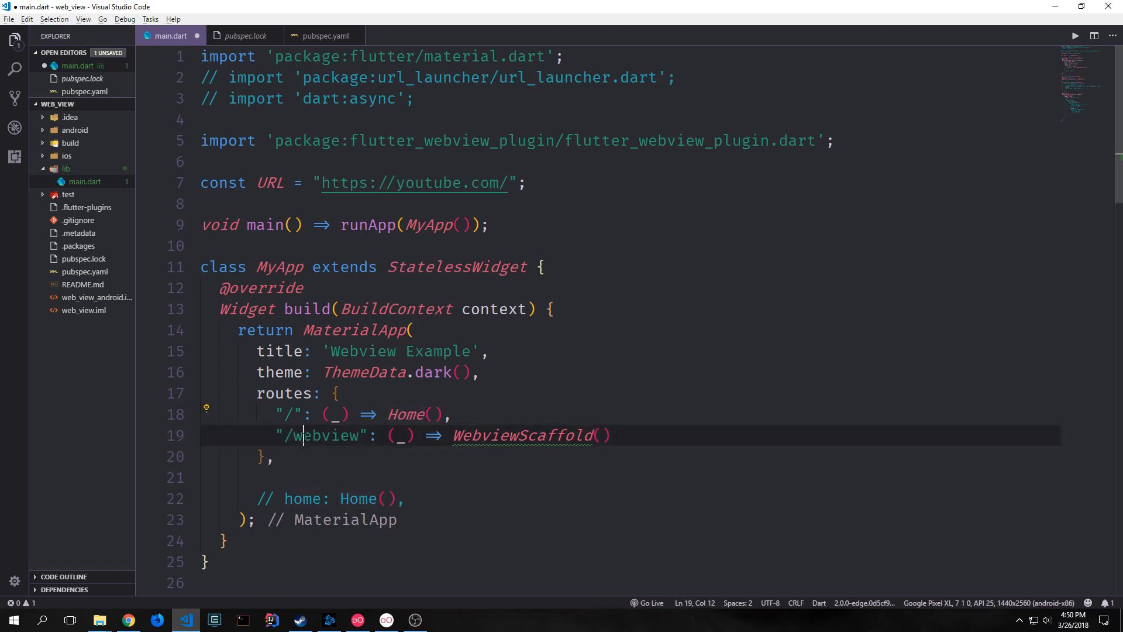
double_click(326, 435)
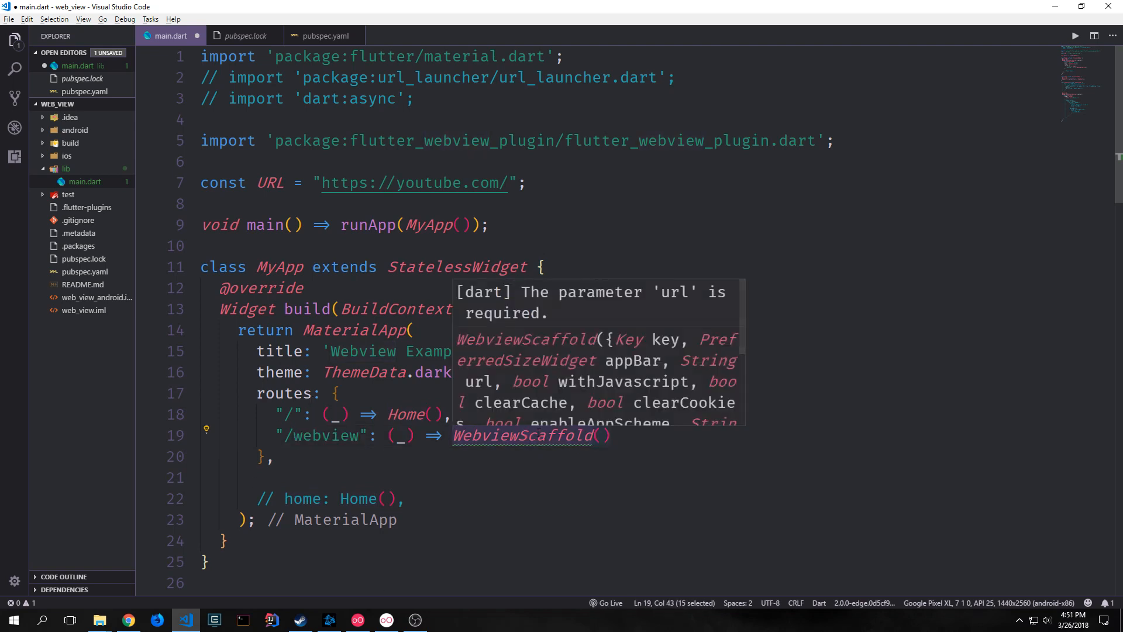
mouse_move(669, 386)
text(url: URL,)
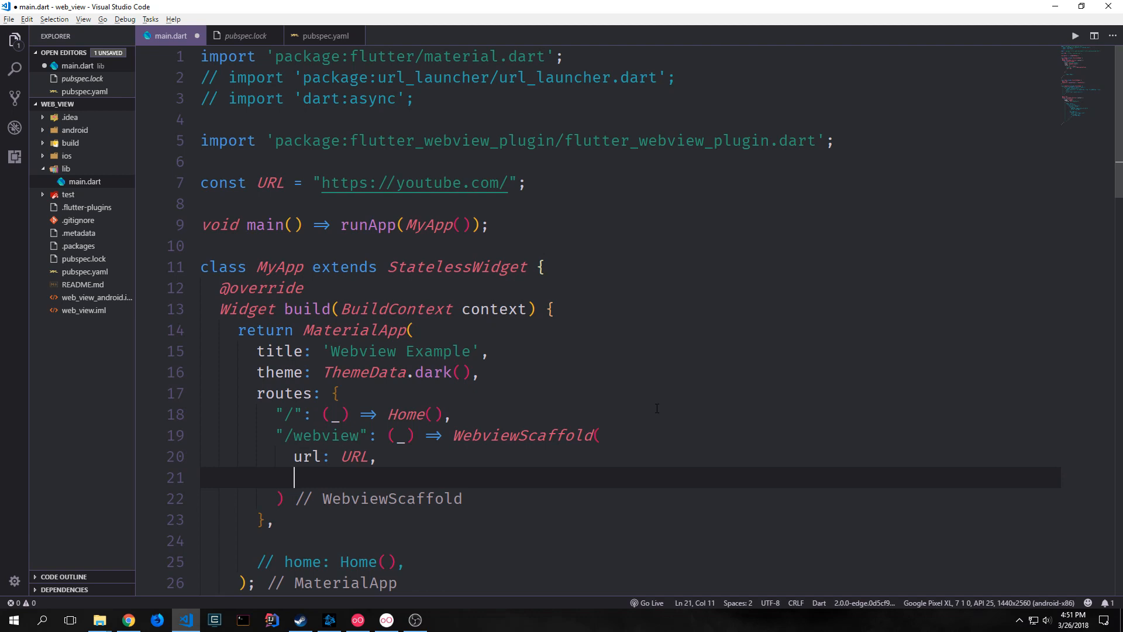
Give WebviewScaffold url: URL, a WebView AppBar, and withJavascript, withLocalStorage, withZoom true.
text(appBar: appBar,)
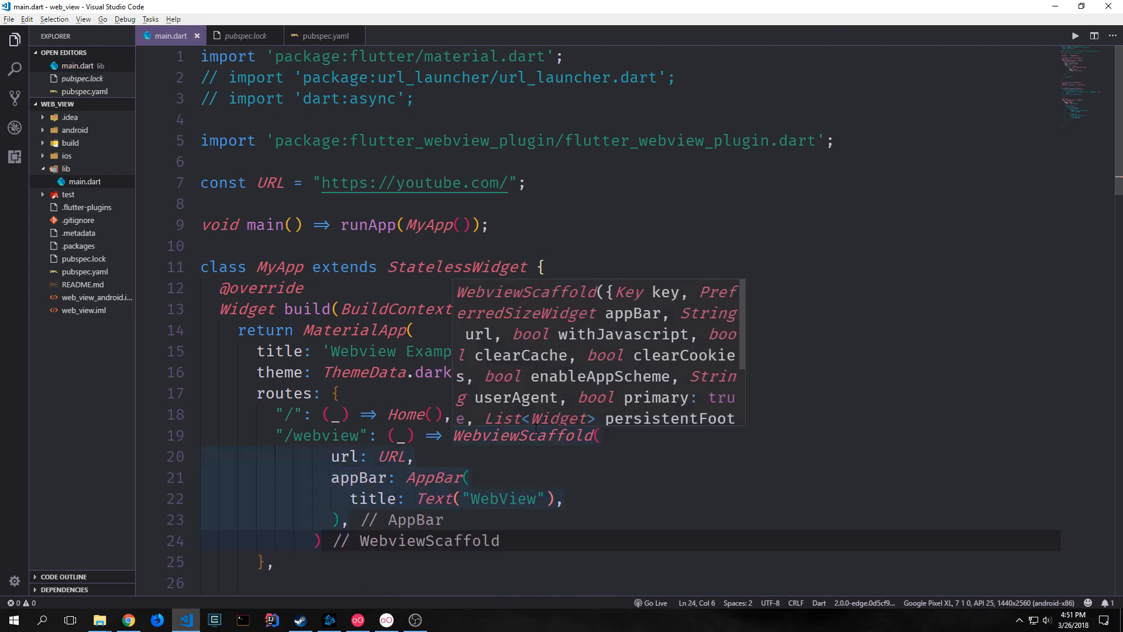
mouse_move(638, 342)
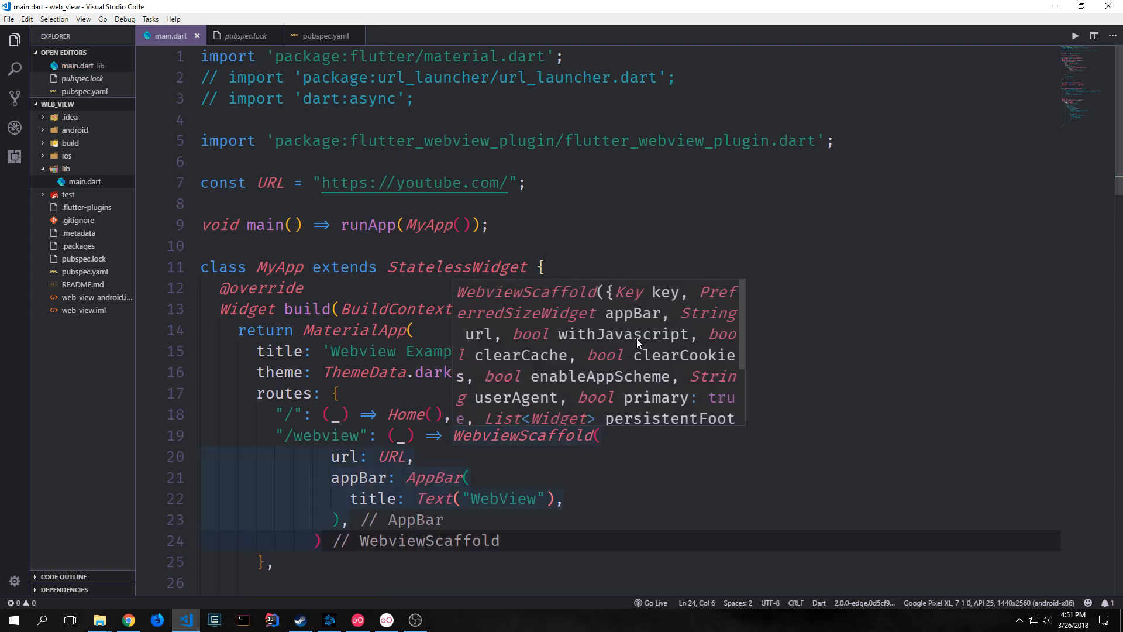
mouse_move(562, 335)
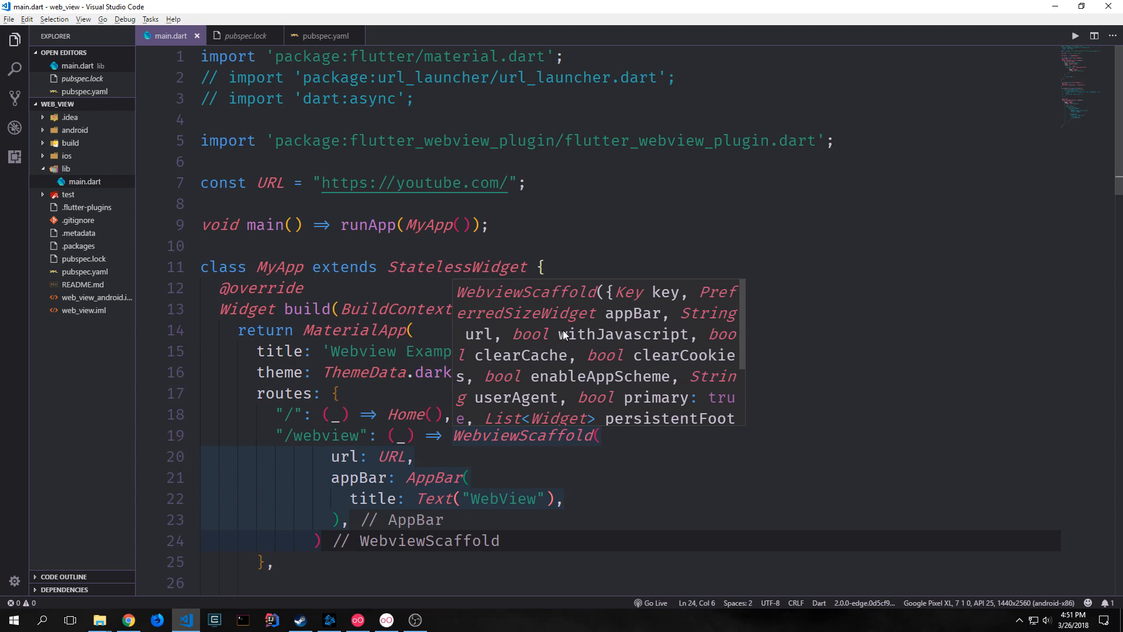
mouse_move(658, 342)
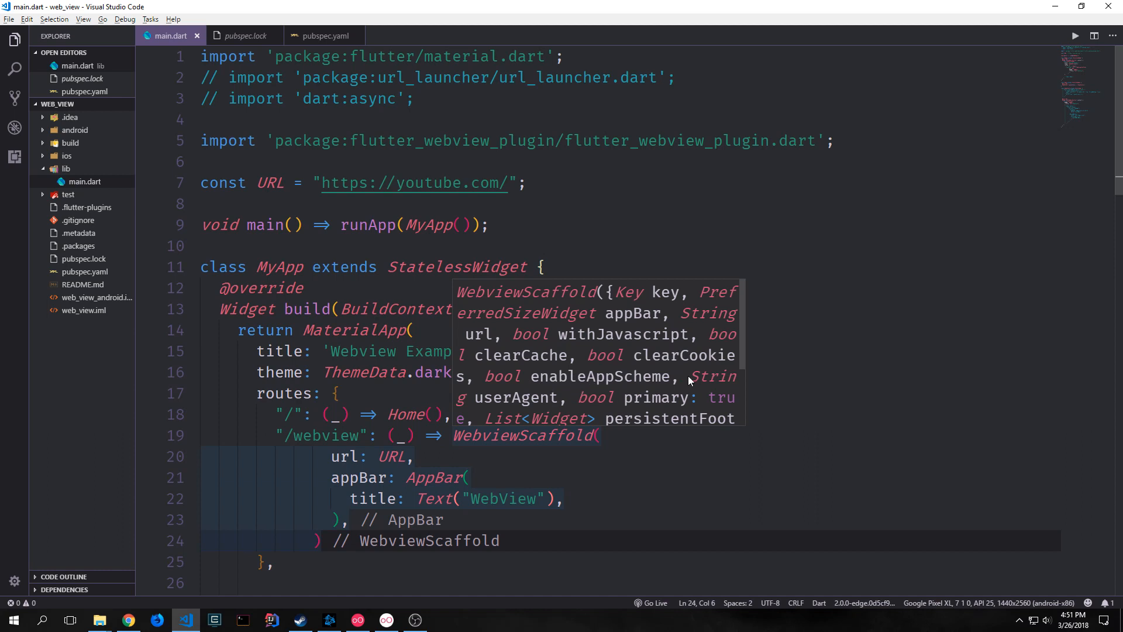
scroll(down, 3)
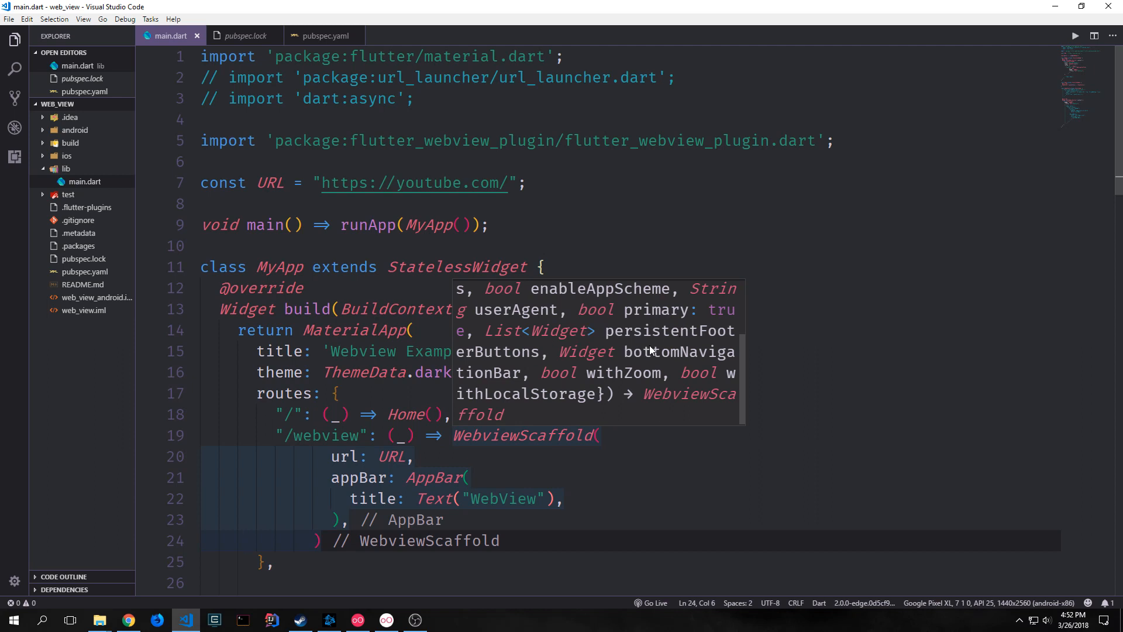
mouse_move(607, 379)
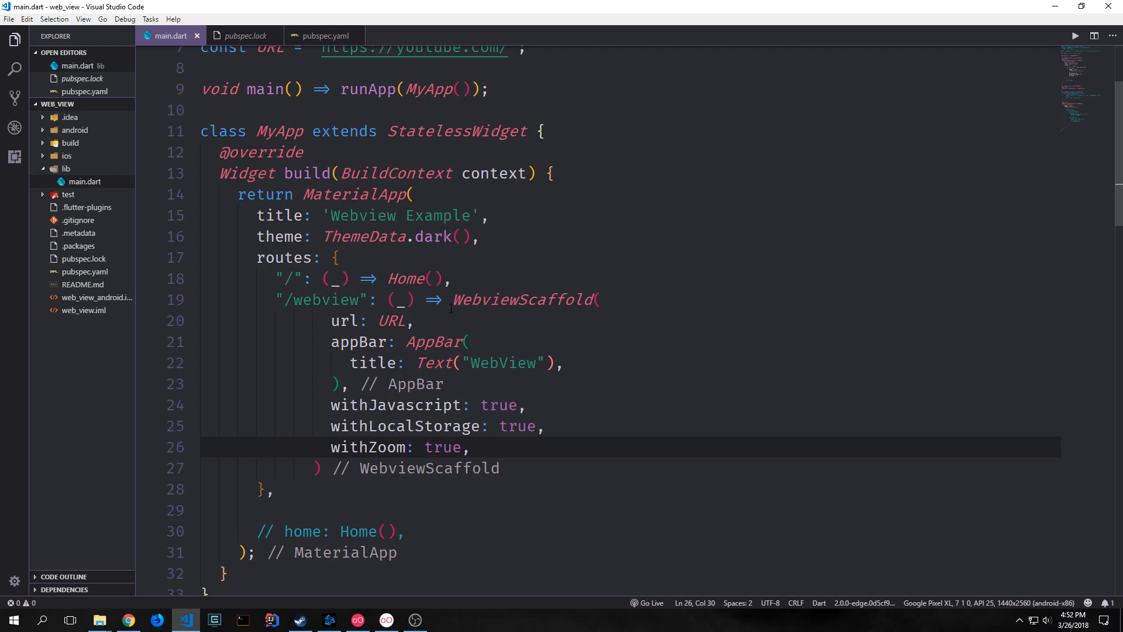
scroll(down, 3)
text(final webView = FlutterWebviewPlugin();)
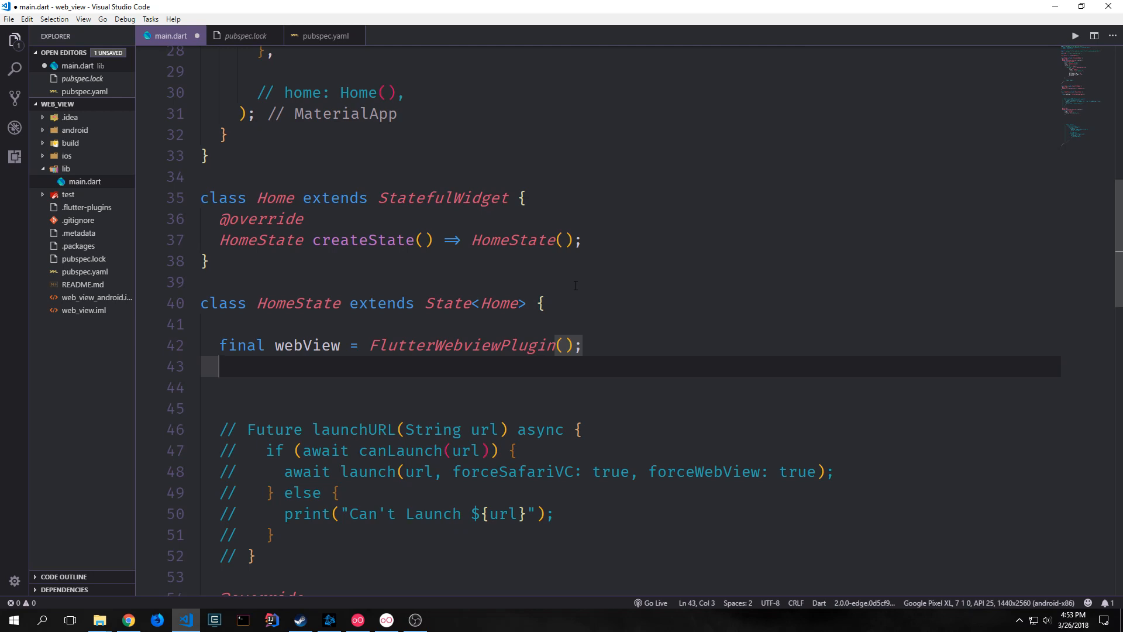
Declare TextEditingController controller = TextEditingController(text: URL) in HomeState below the webView field.
text(TextEditingController controller = TextEditingController(text: URL);)
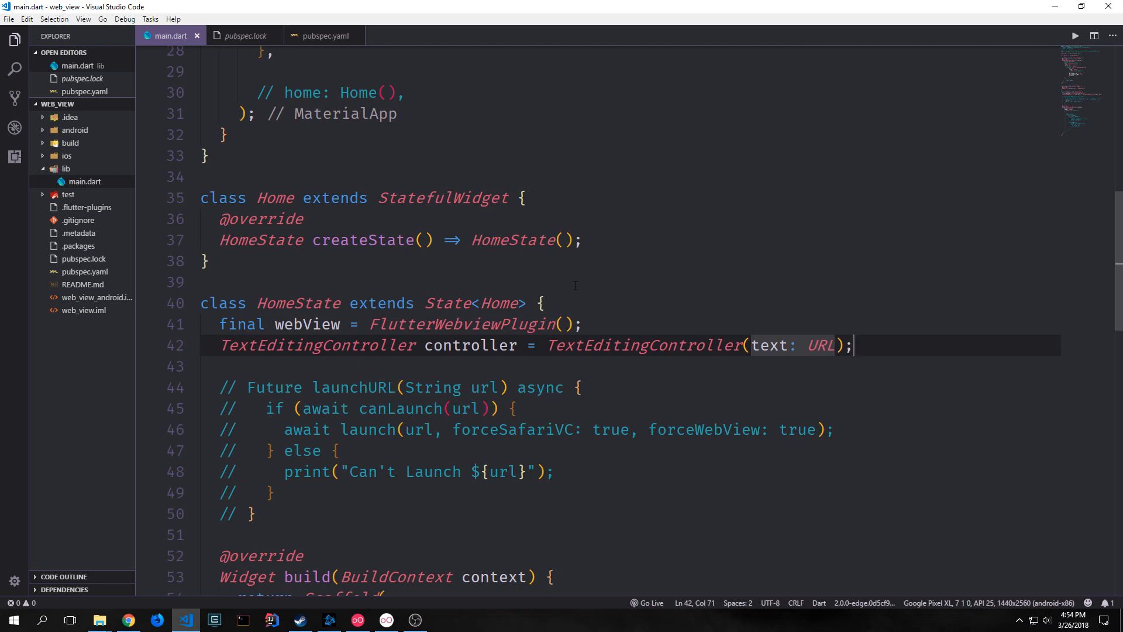
double_click(315, 346)
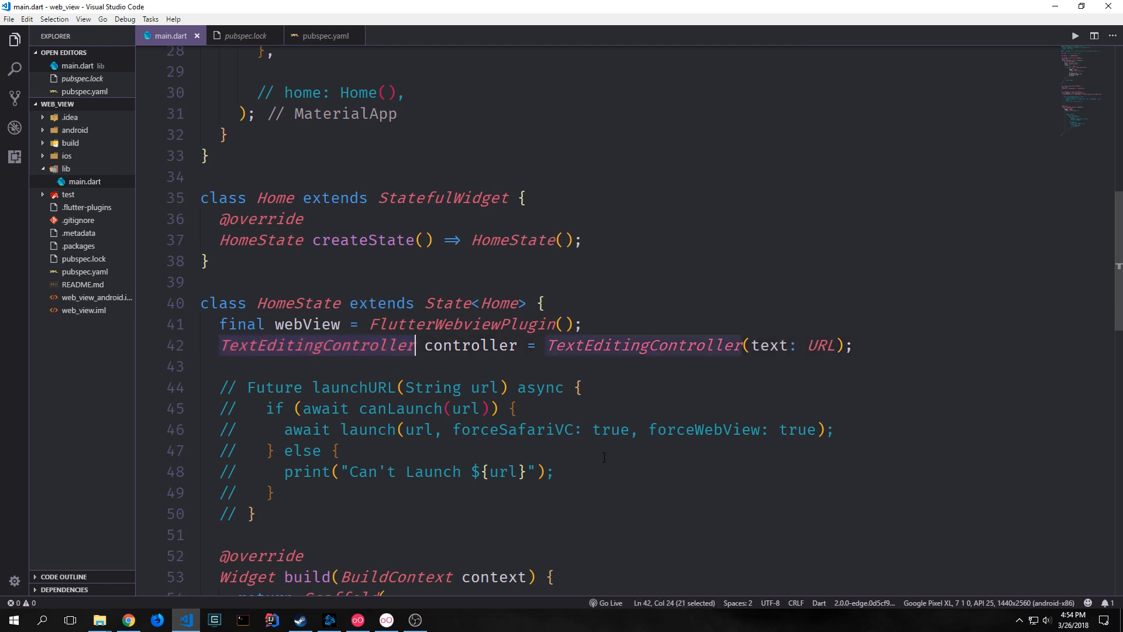
click(763, 345)
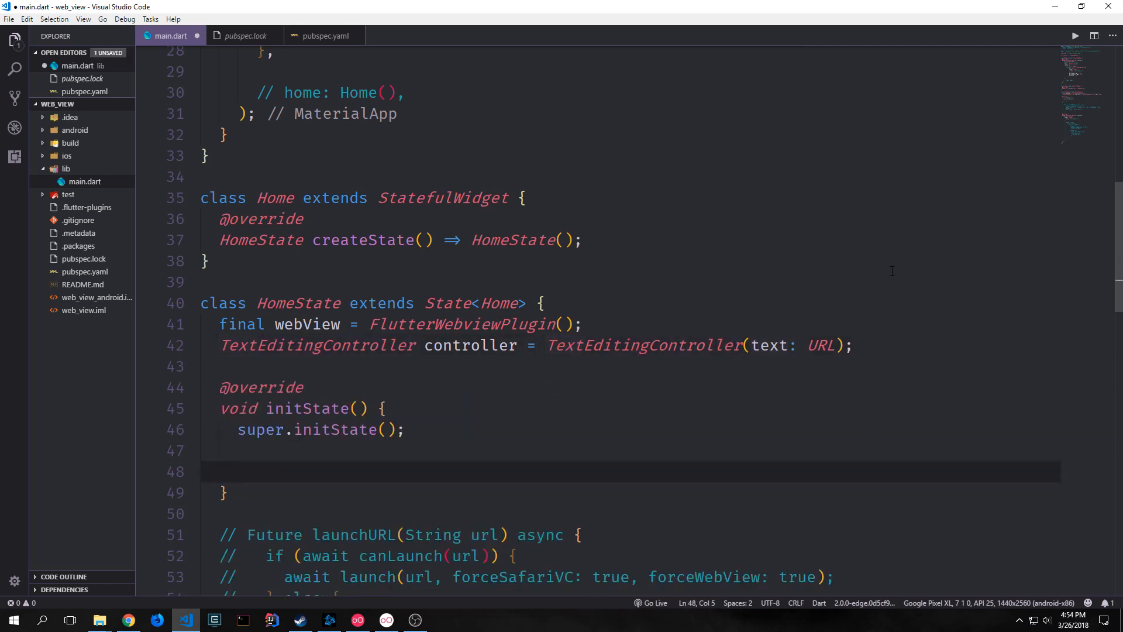
Call webView.close() in initState and add a controller listener that sets url to controller.text.
text(webView.close();)
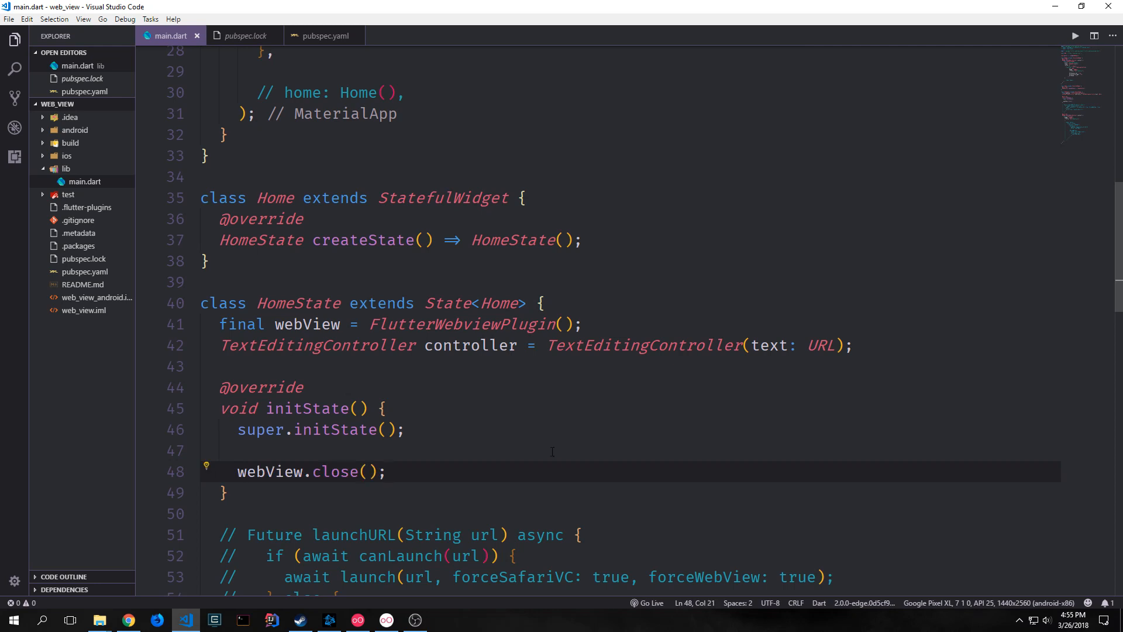
click(386, 471)
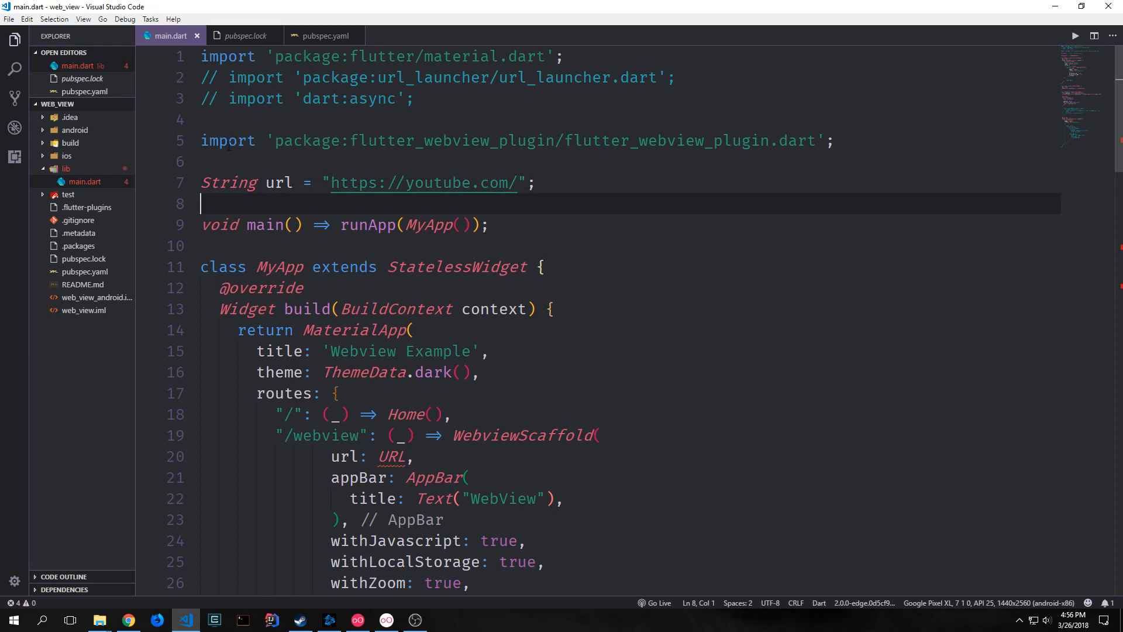
double_click(227, 183)
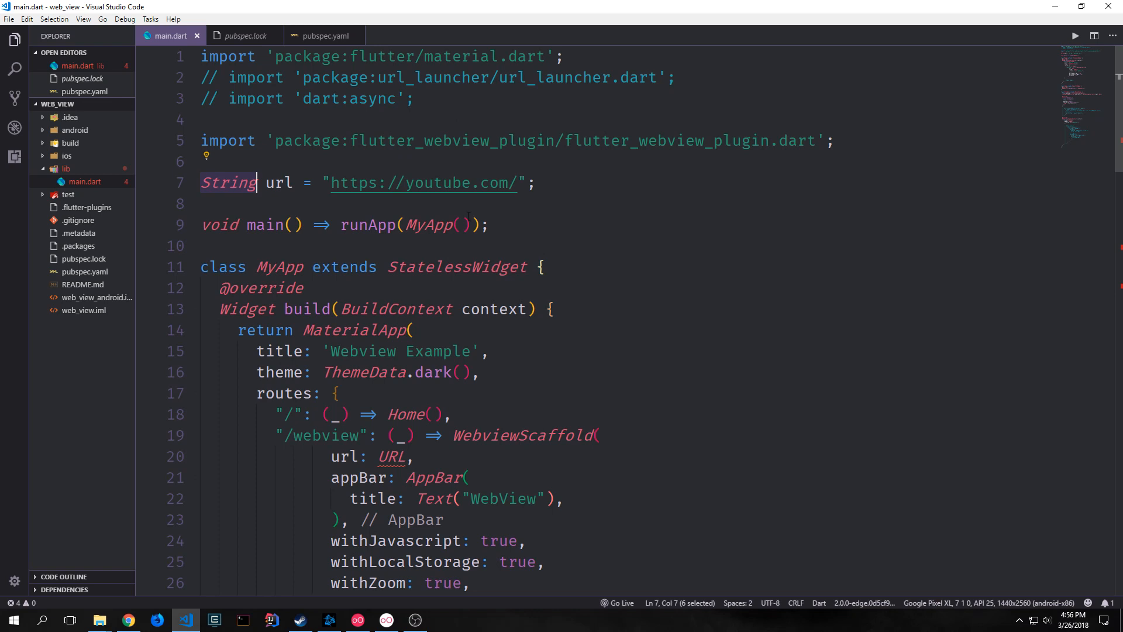
scroll(down, 3)
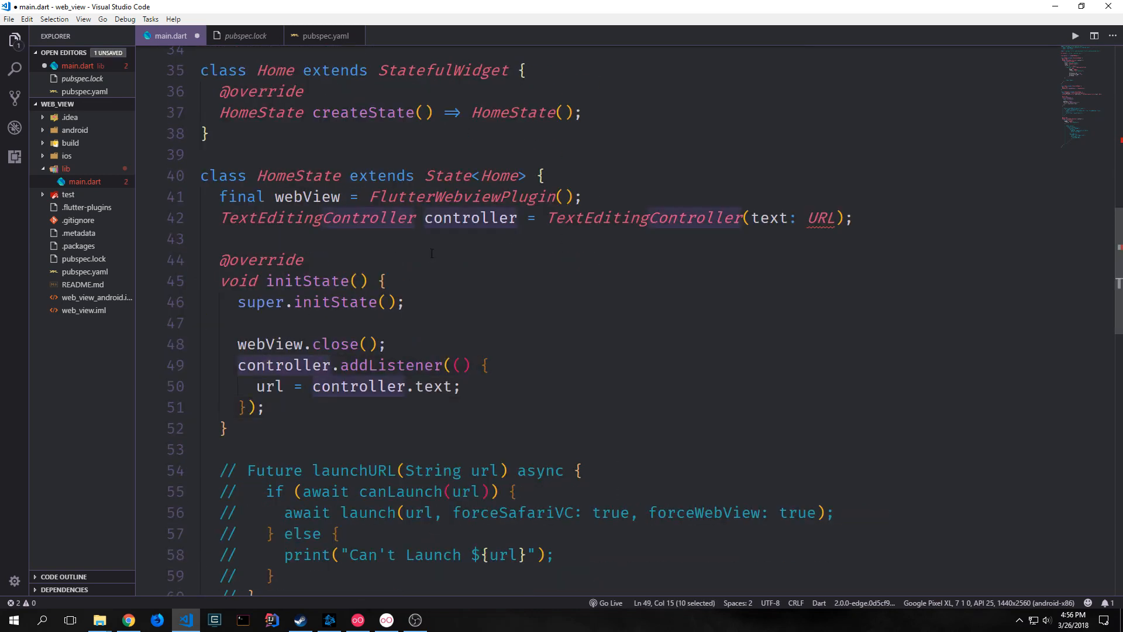
double_click(390, 365)
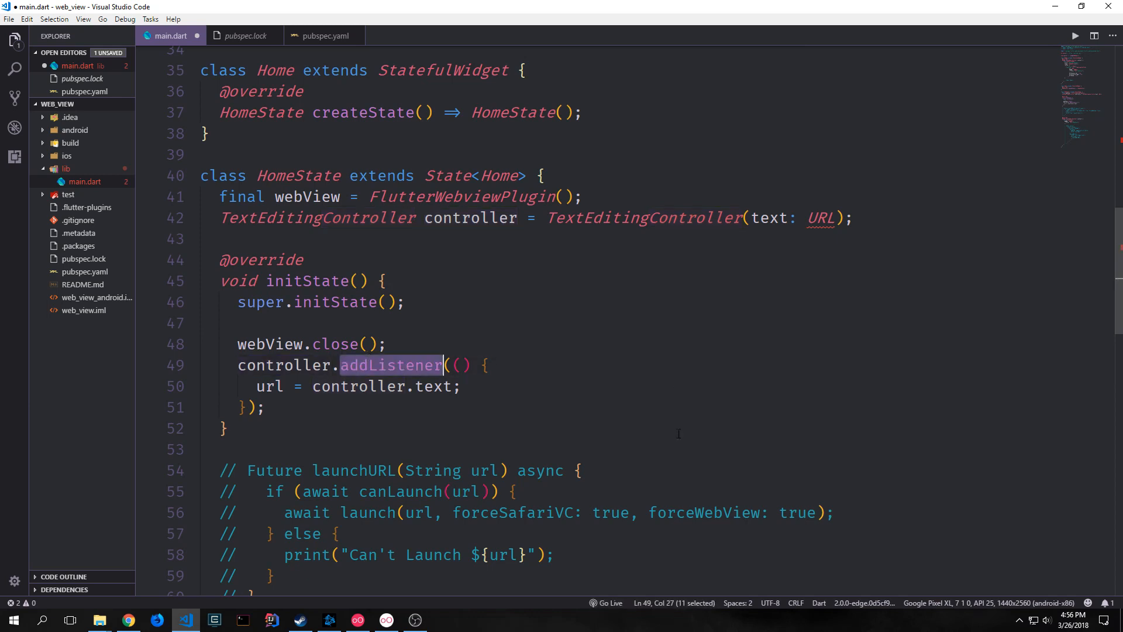
click(265, 386)
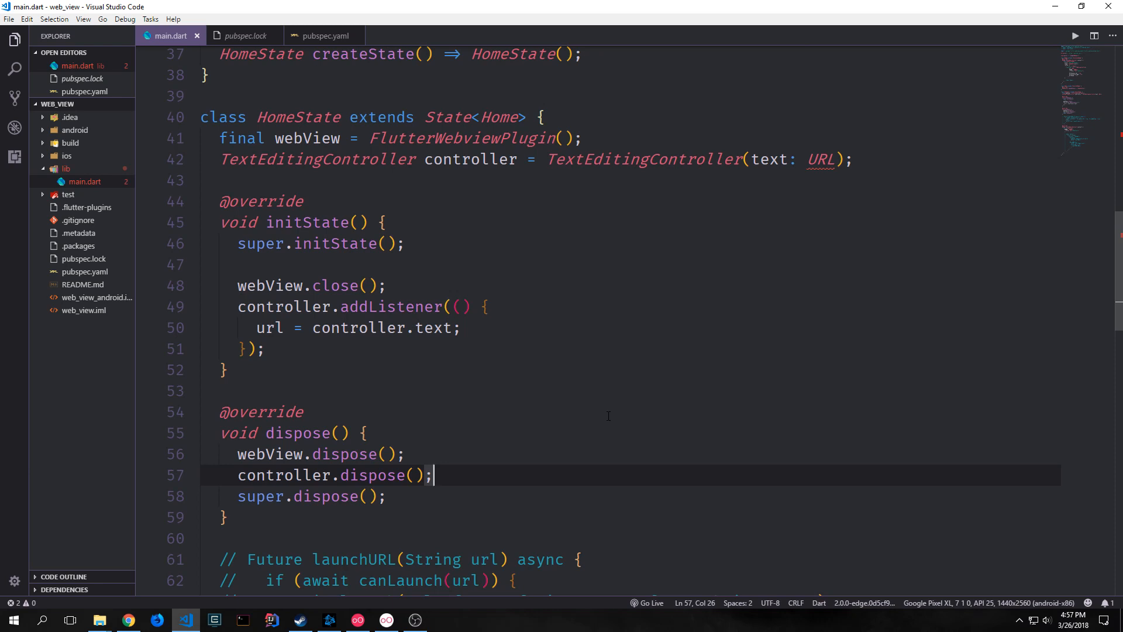
Scroll down through HomeState toward the build method.
scroll(down, 3)
text(controller: controller,)
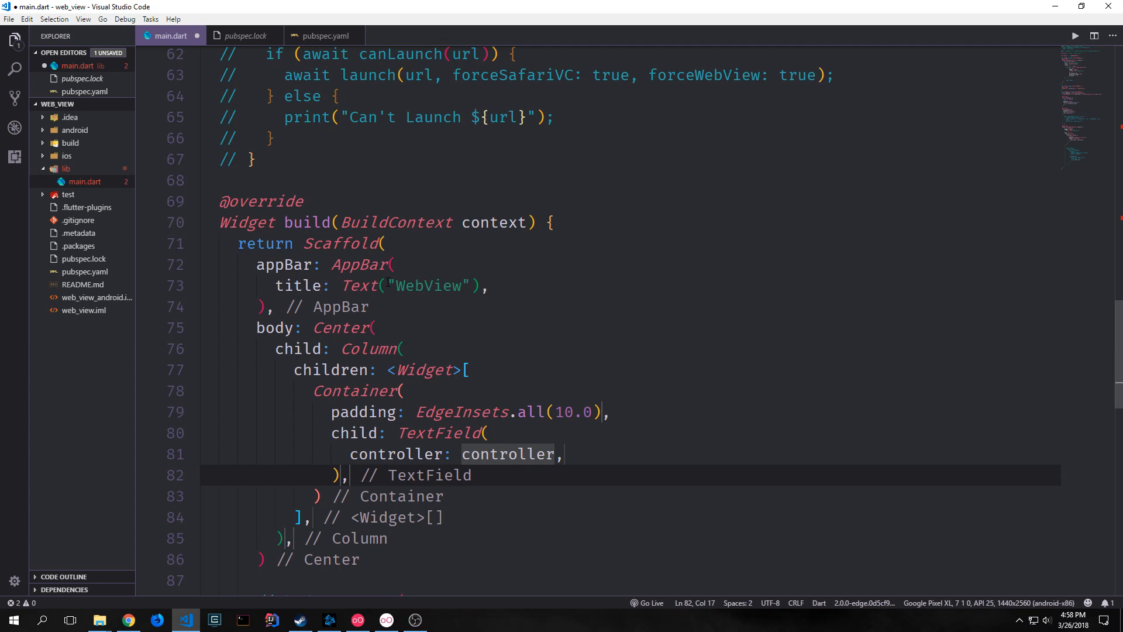
Add a RaisedButton under the TextField and begin its Navigator.of(context) handler.
text(RaisedButton()
text(onPressed: (){)
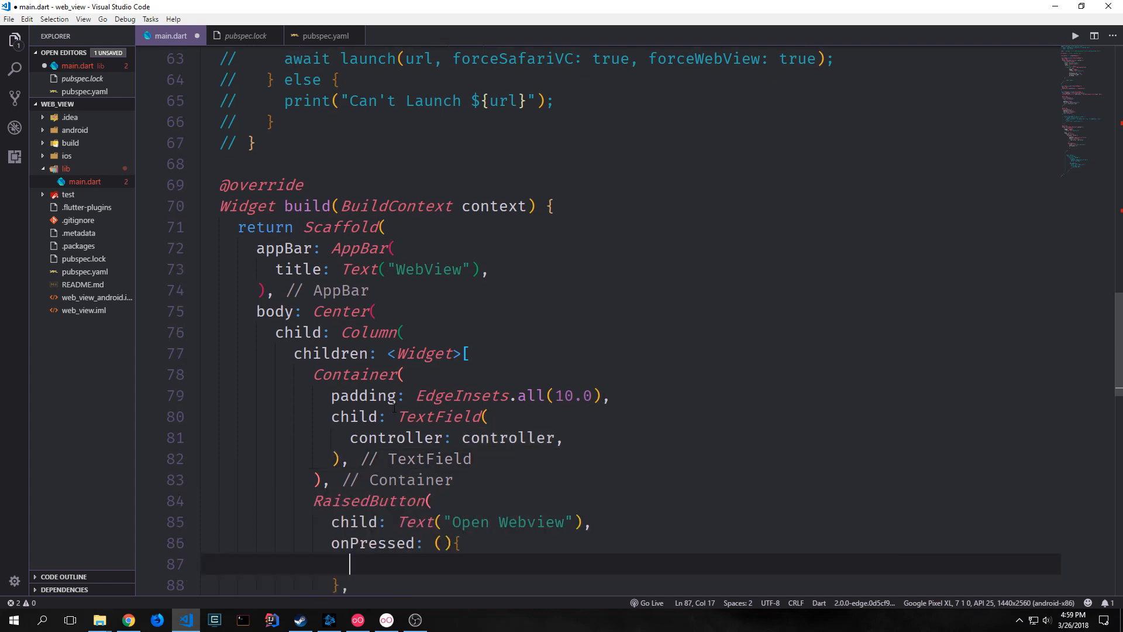
scroll(down, 3)
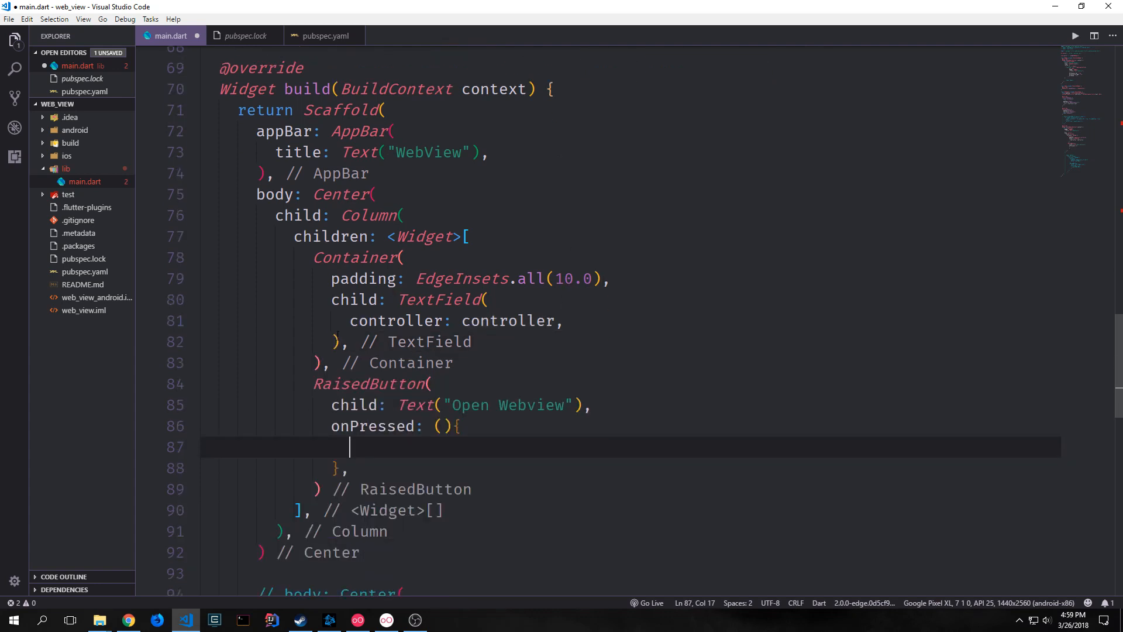
mouse_move(682, 284)
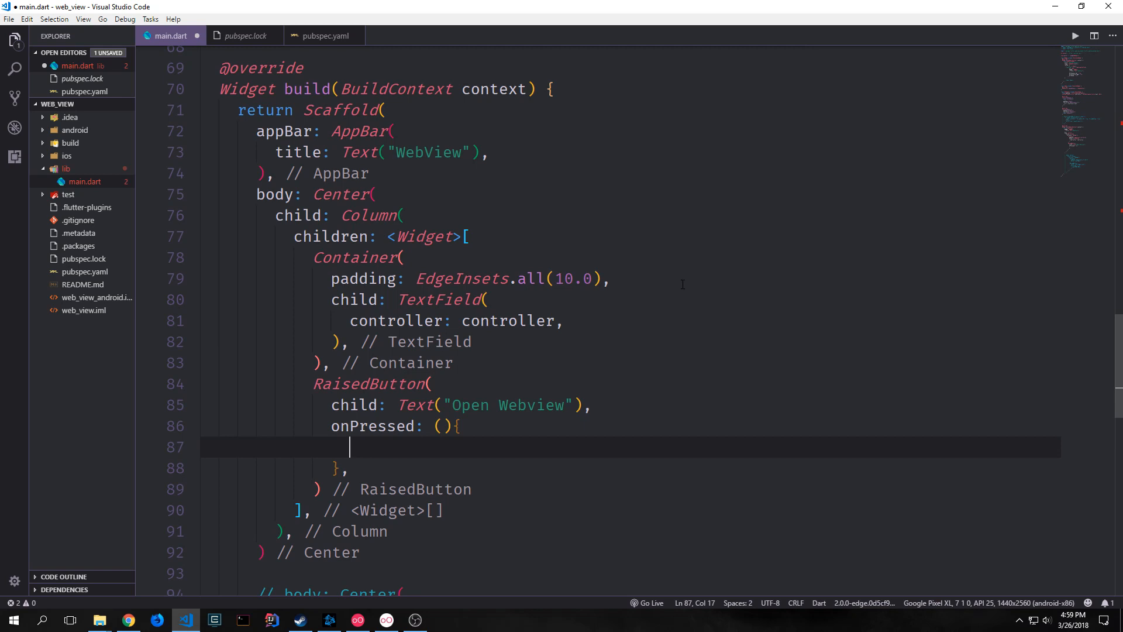
text(Navigator.of(context).)
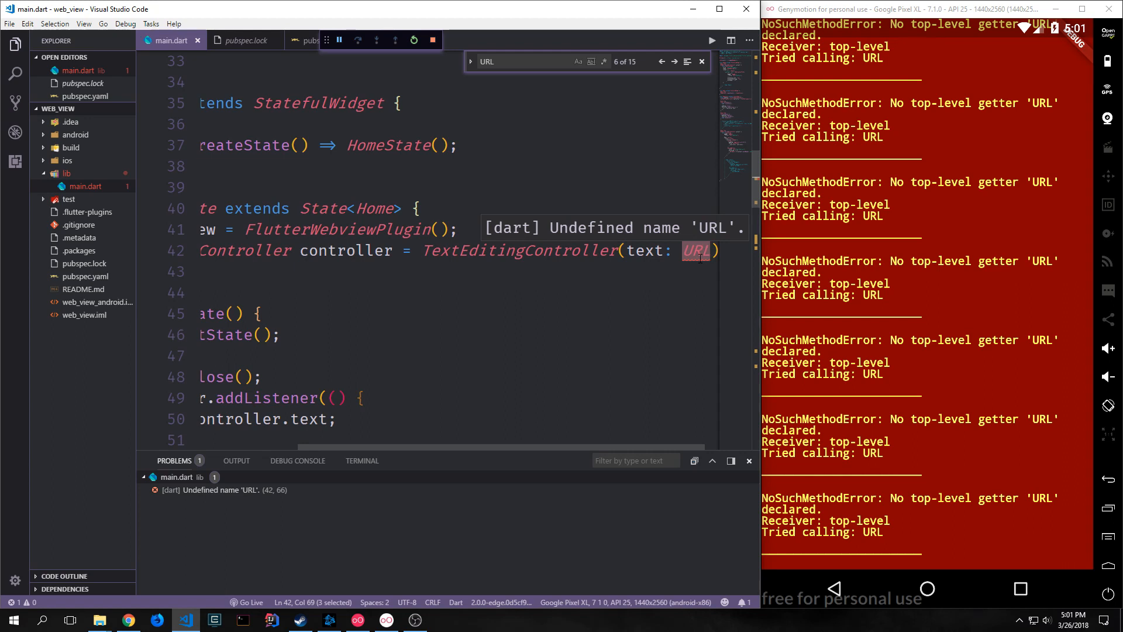
Rename the undefined URL references to url.
text(url)
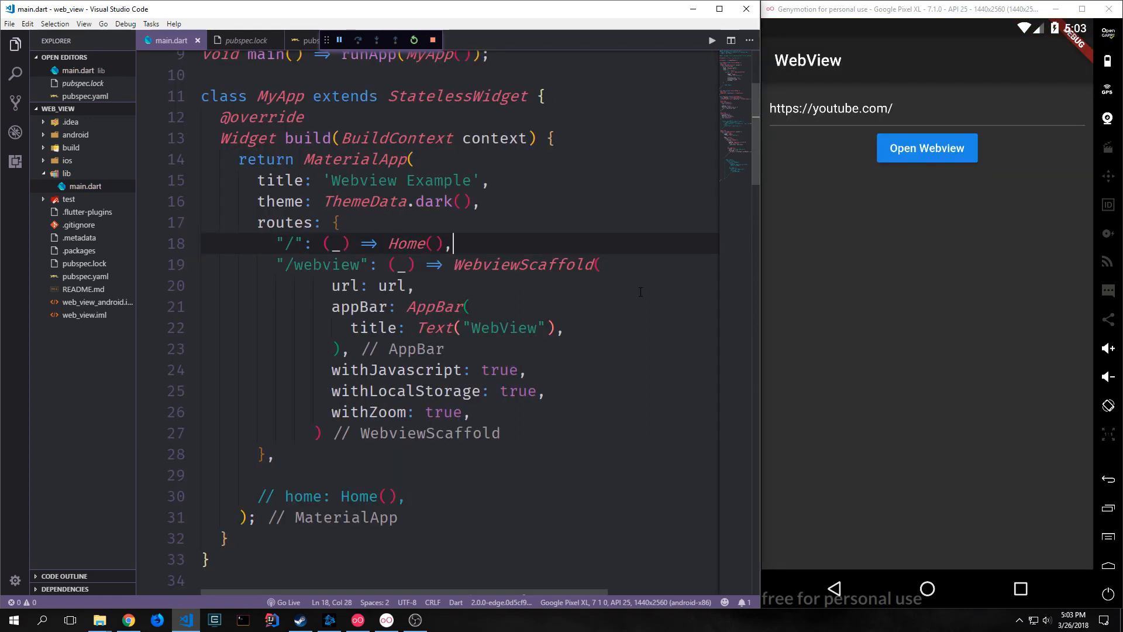
Open the YouTube address in the webview, then return and place the caret in the address field.
click(831, 109)
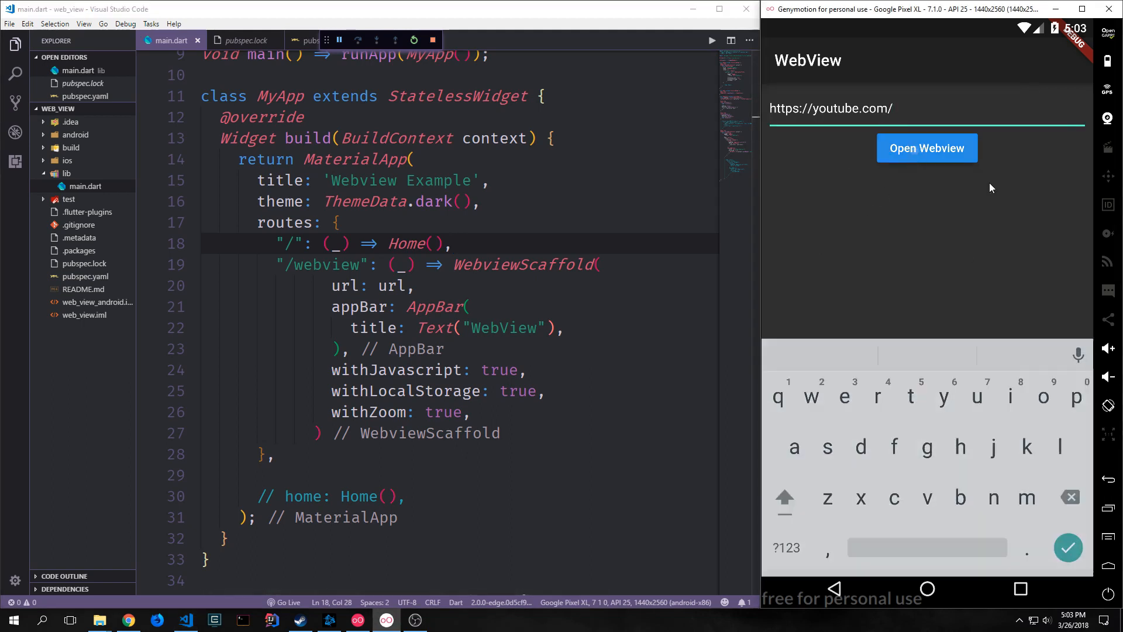
click(926, 148)
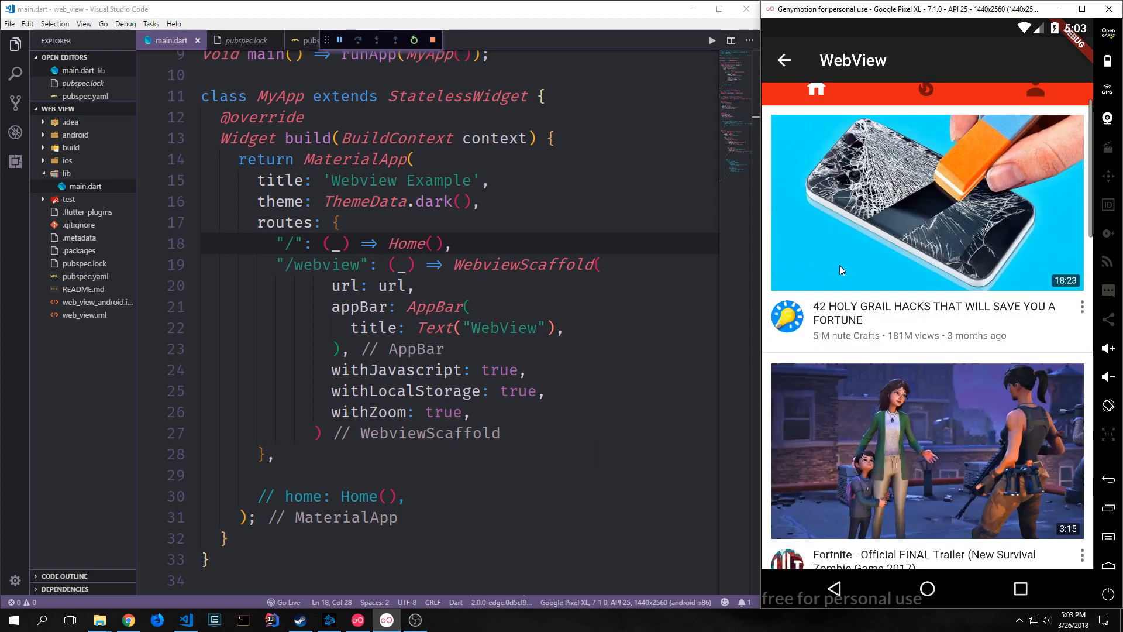
scroll(down, 3)
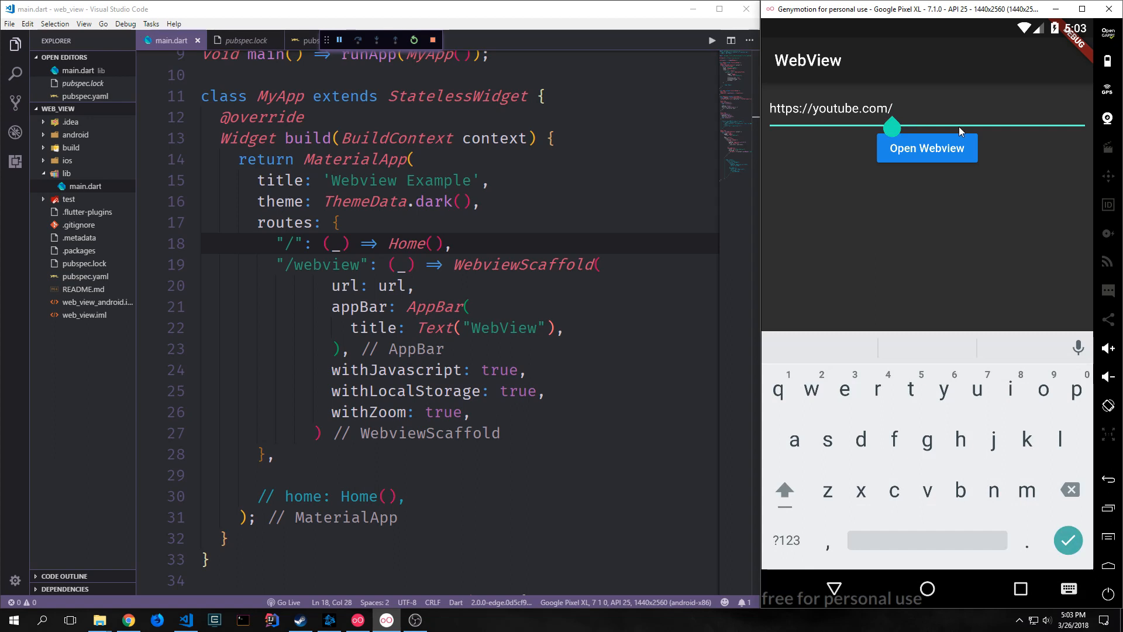
click(926, 148)
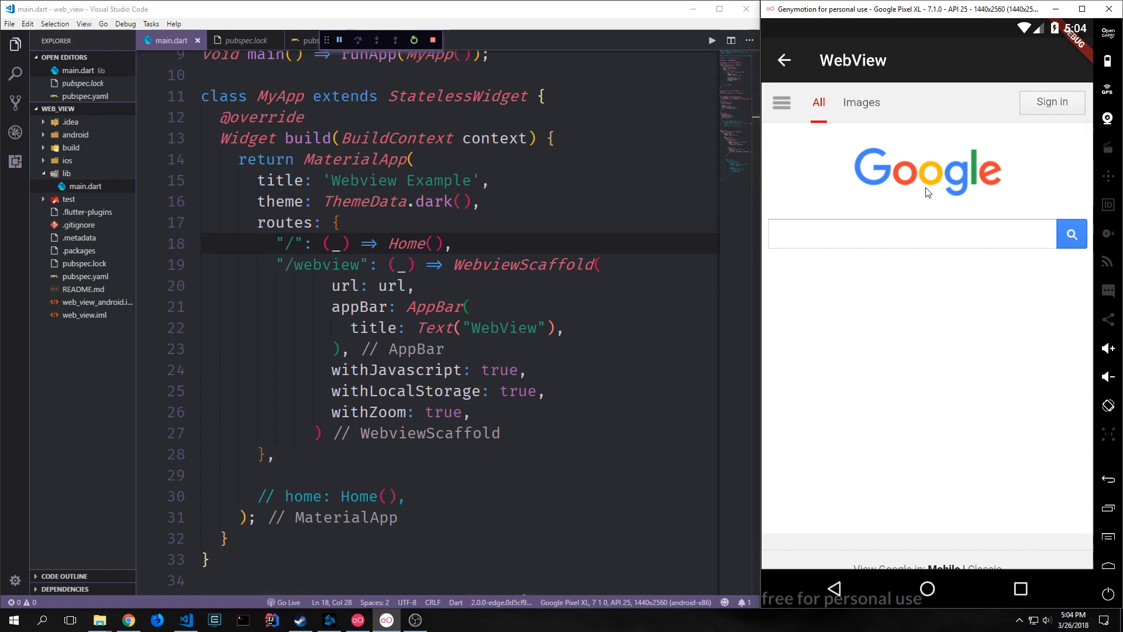
mouse_move(837, 263)
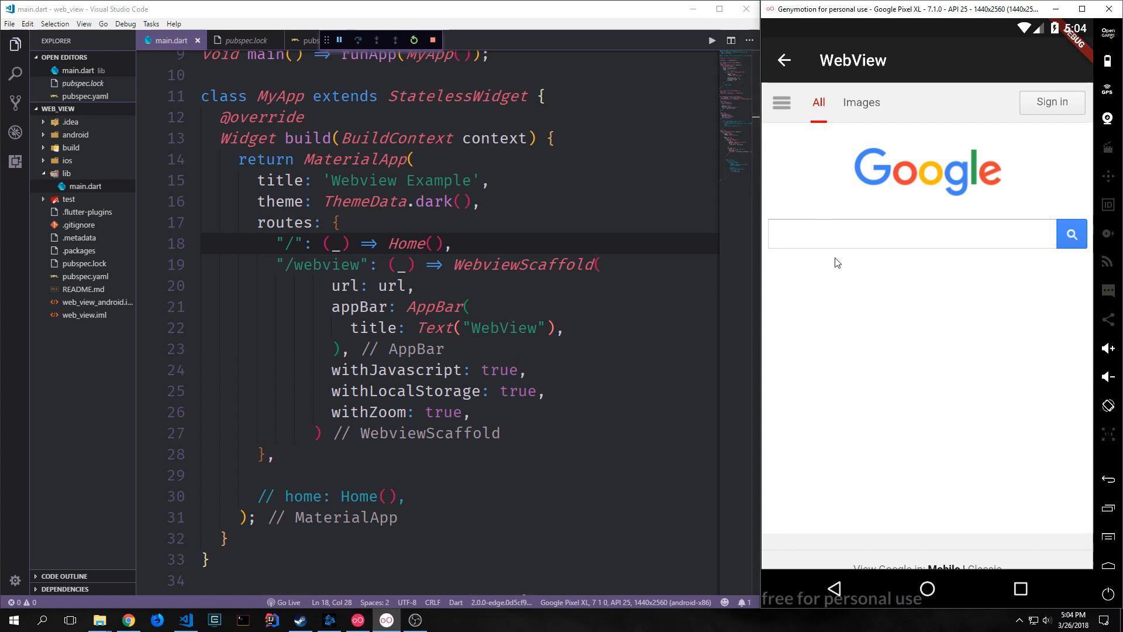
Search Google for Flutter and open the flutter.io result.
click(1072, 234)
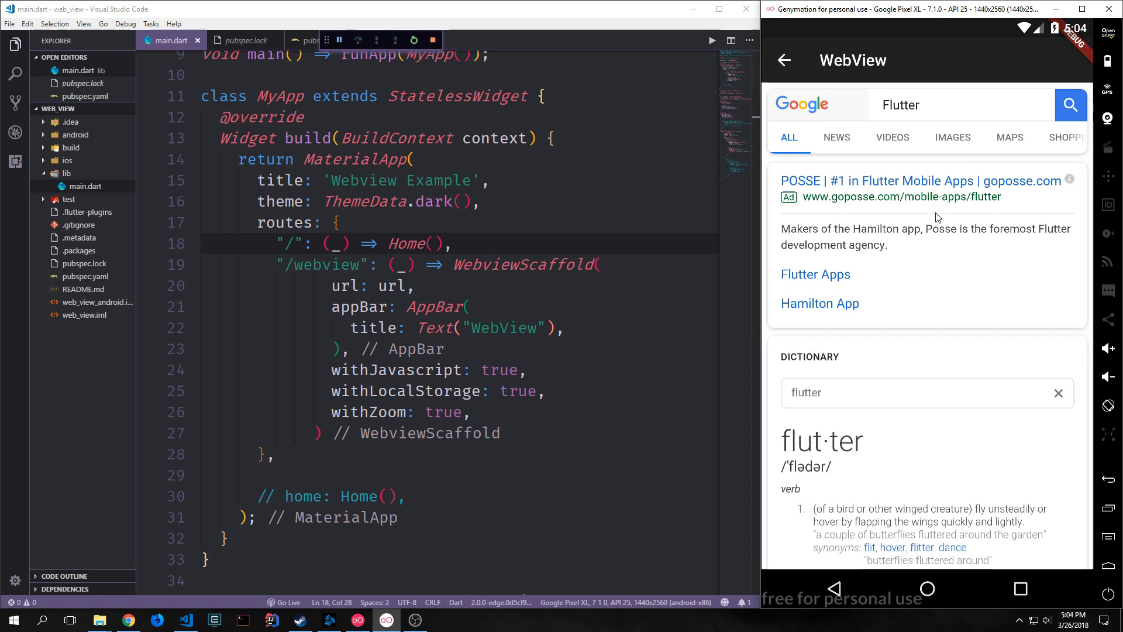
scroll(down, 3)
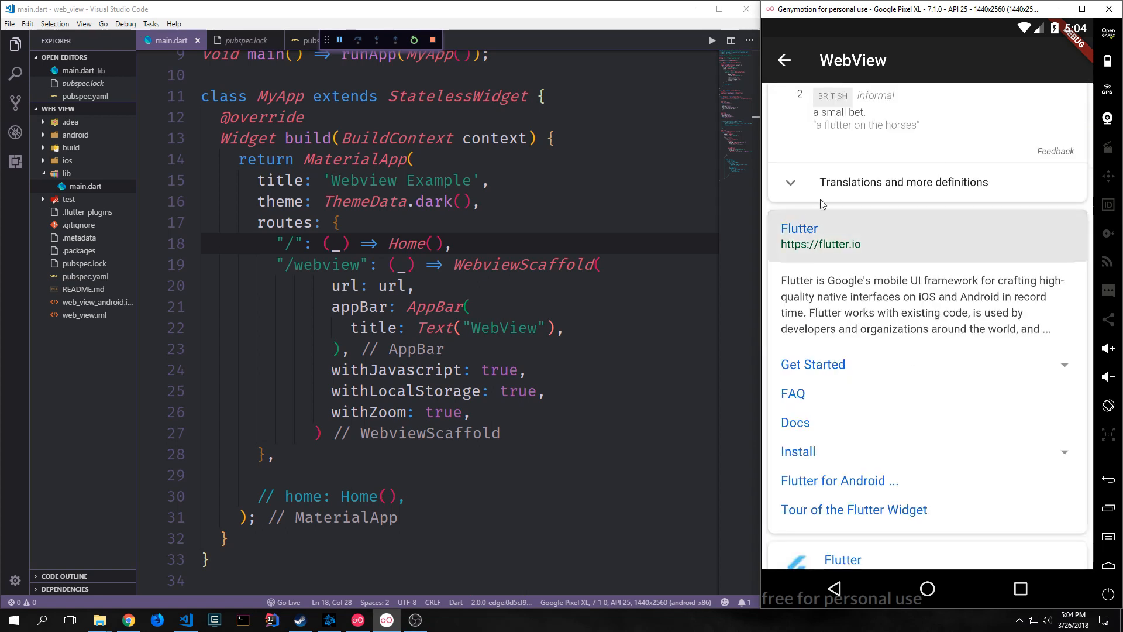
click(799, 228)
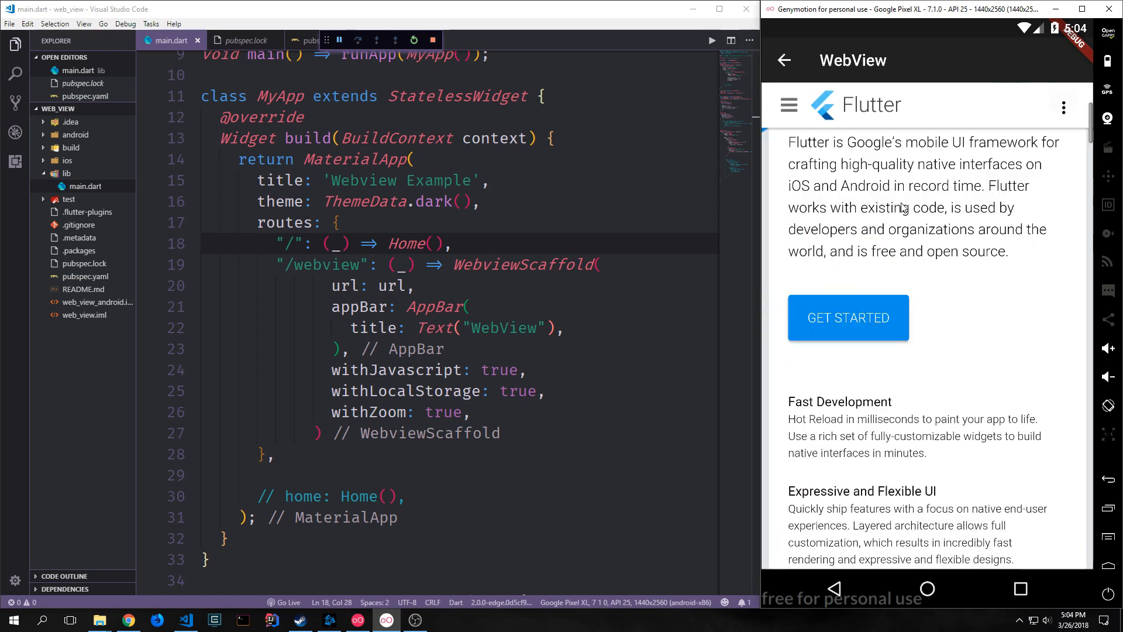
scroll(down, 3)
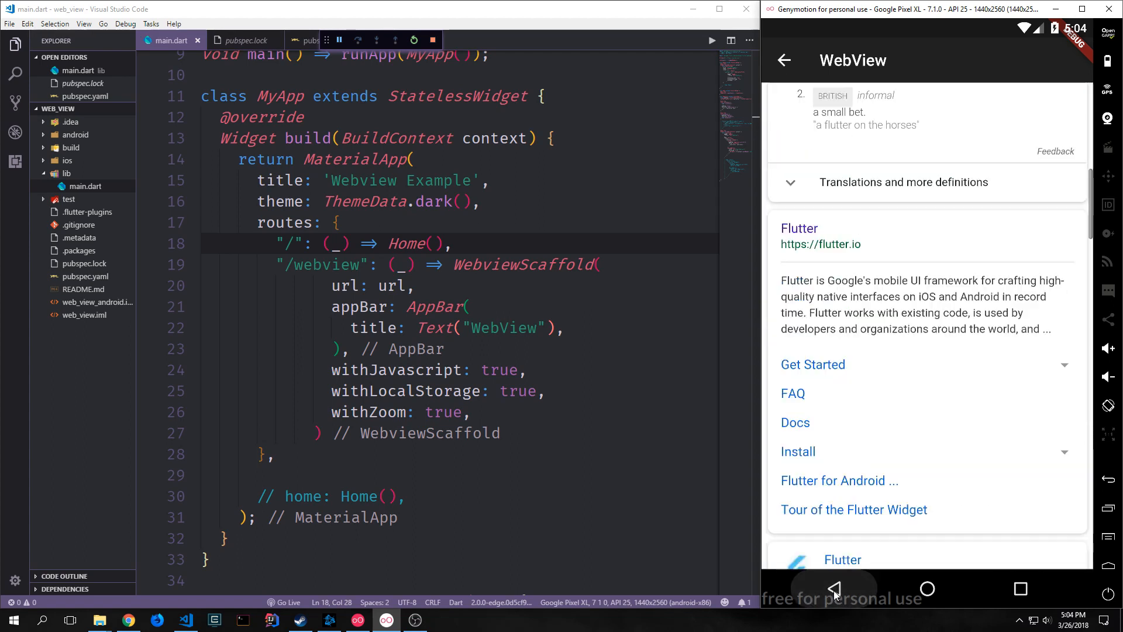
Go back, dismiss the Google app promotion, and close the webview.
click(833, 588)
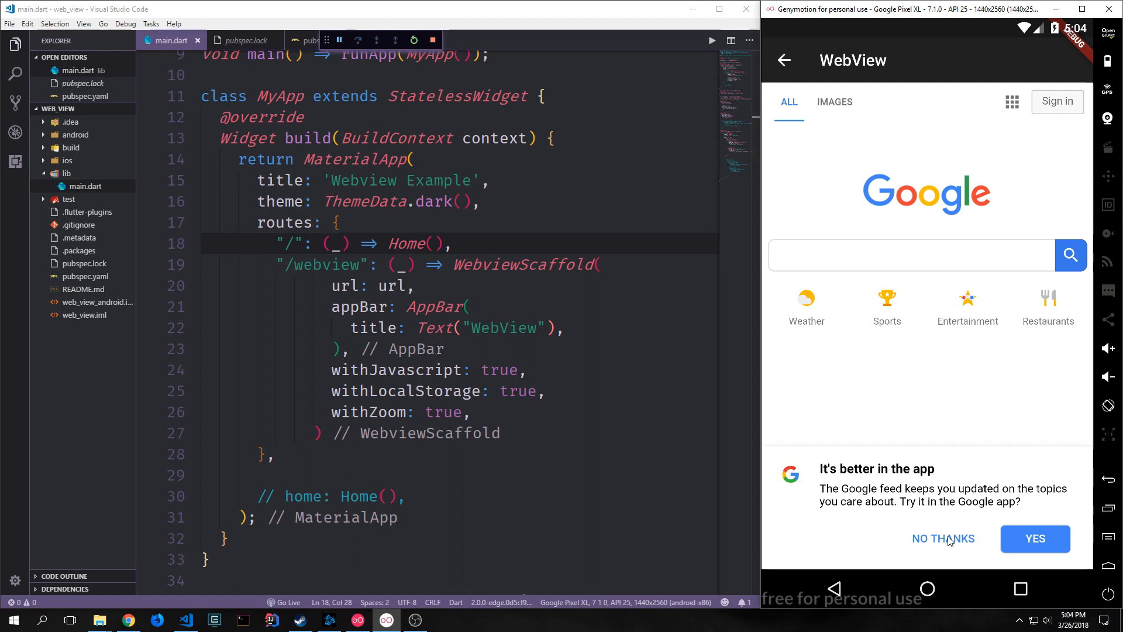
click(942, 538)
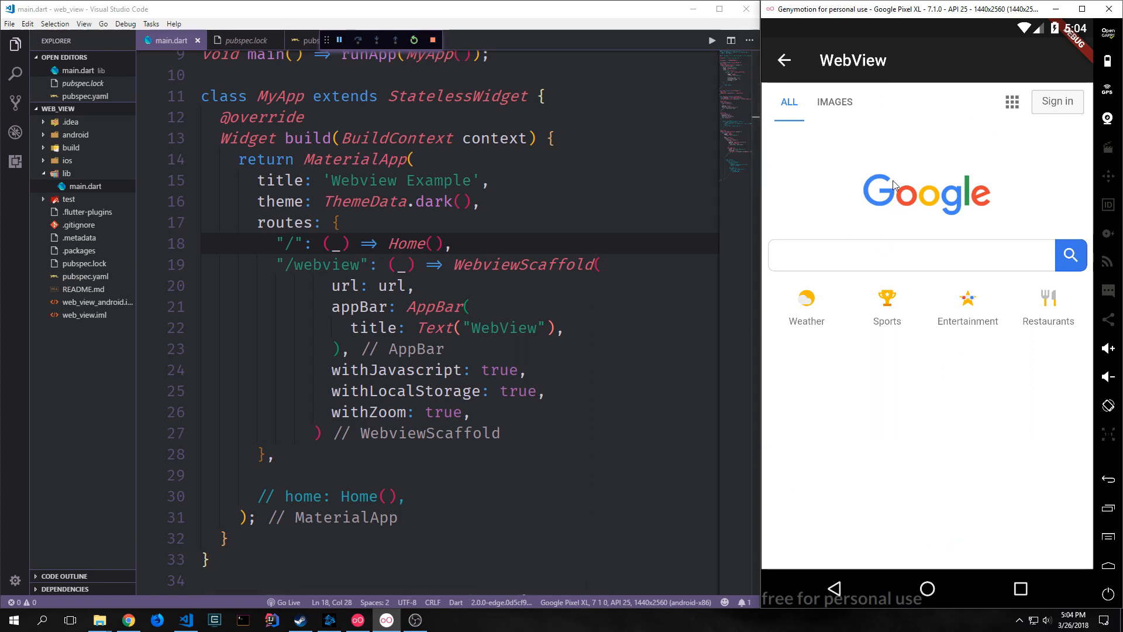
mouse_move(797, 198)
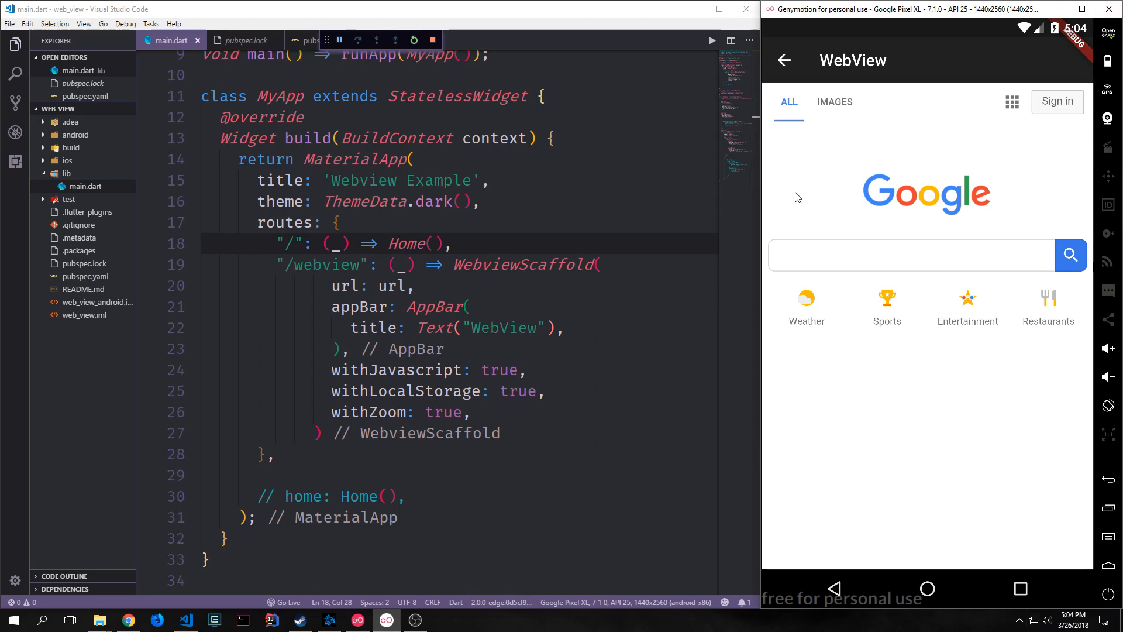
mouse_move(938, 82)
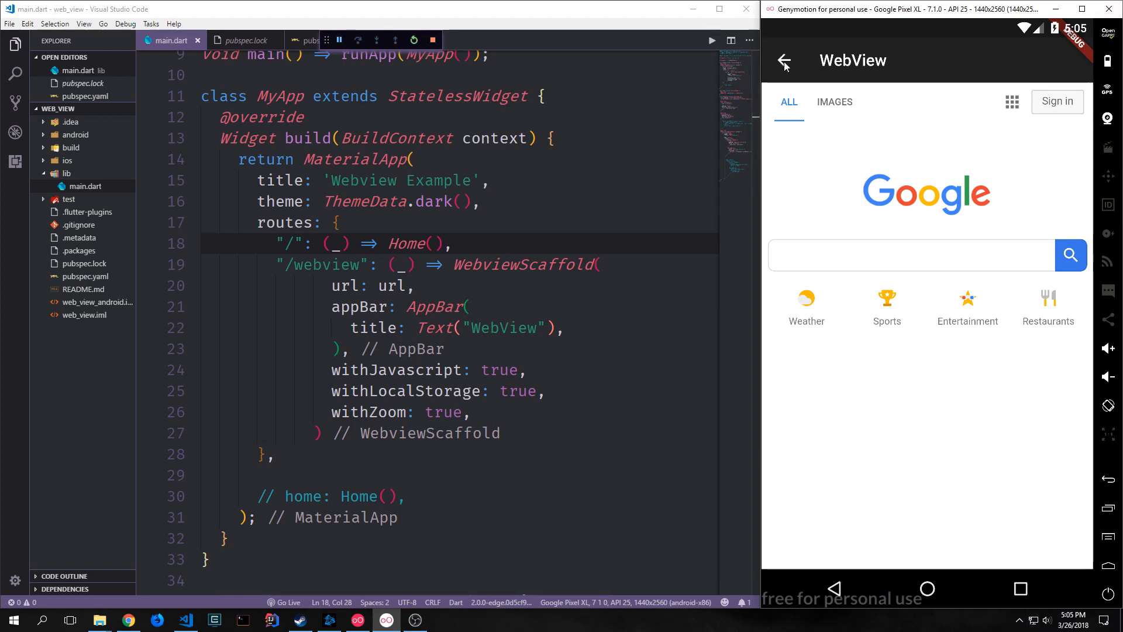
click(785, 64)
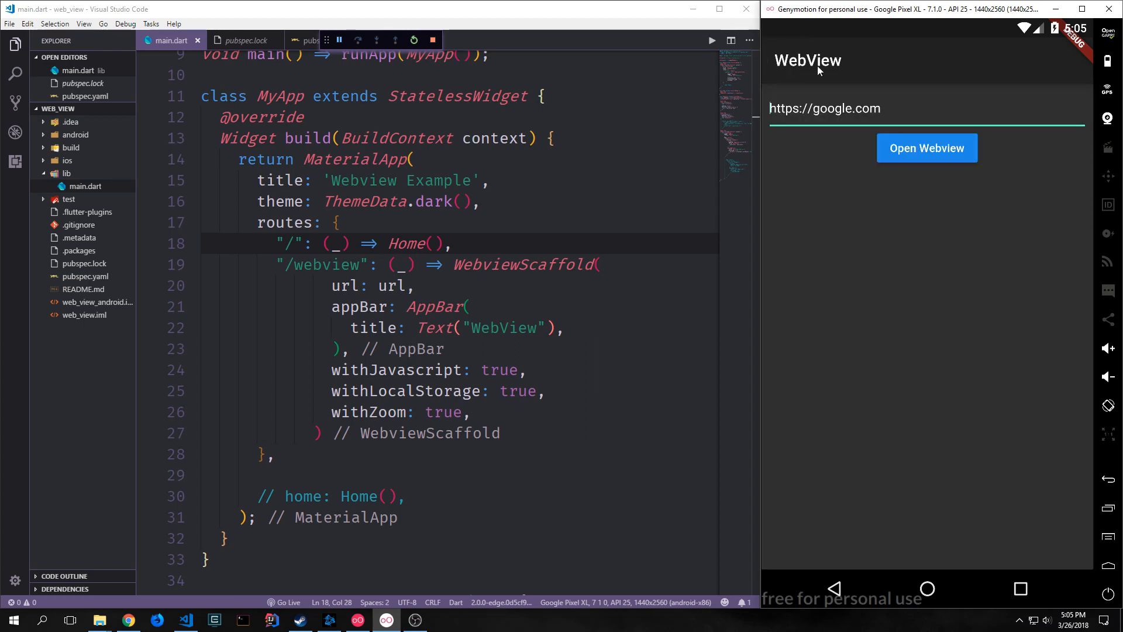
mouse_move(892, 286)
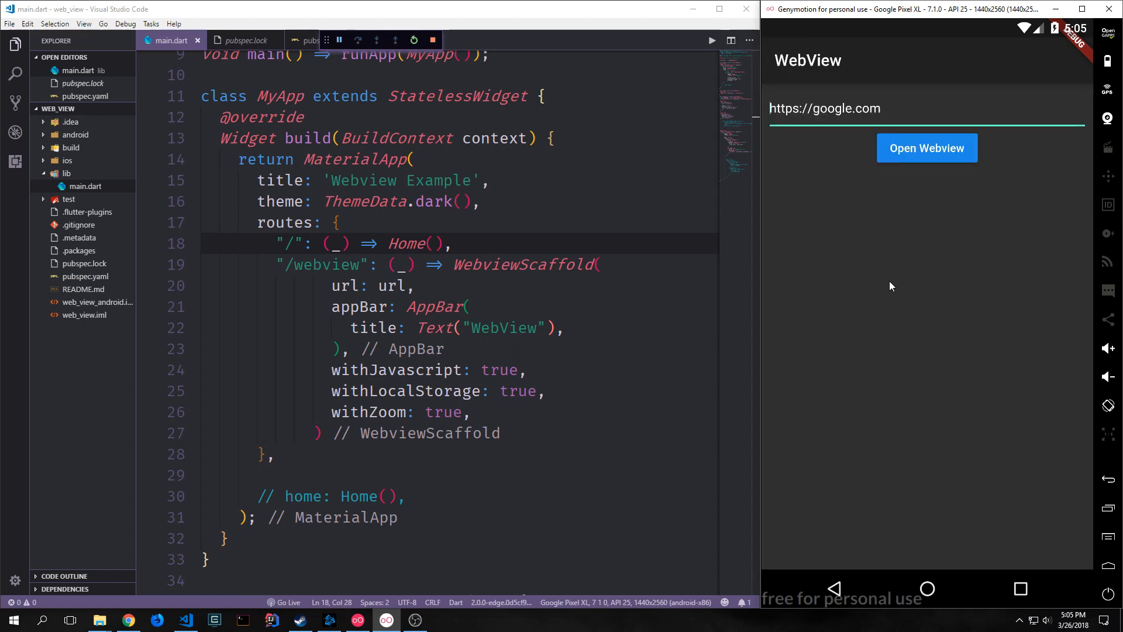
click(824, 108)
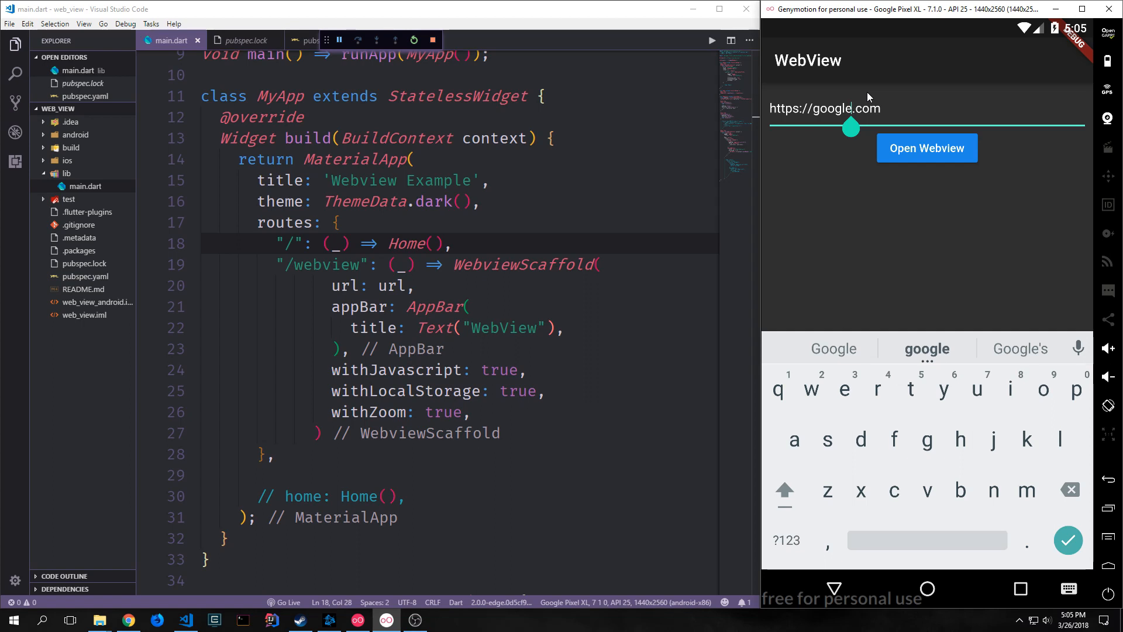